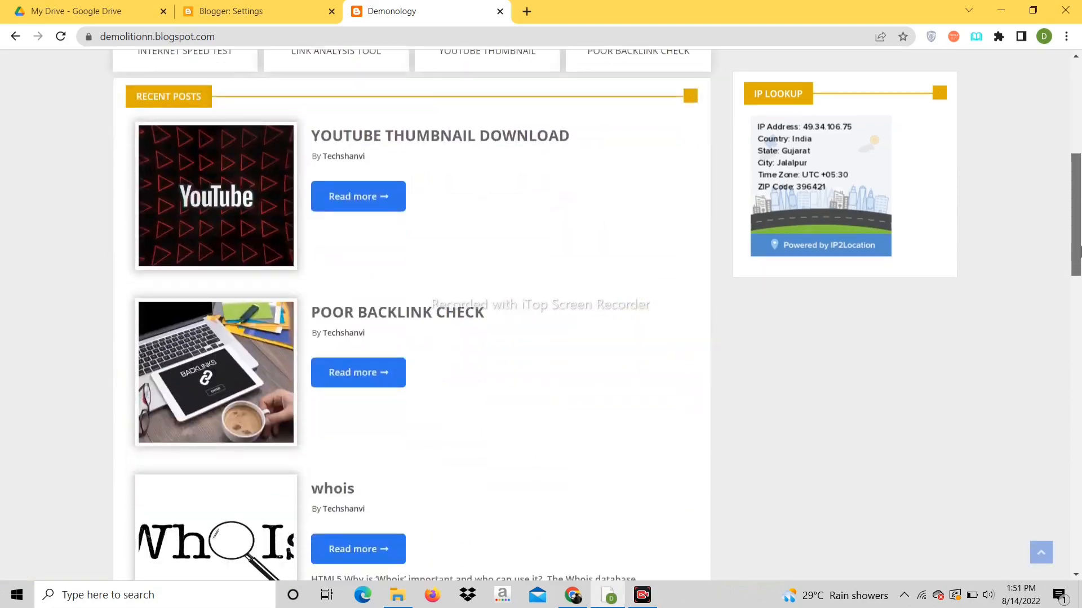
Step: On the demo site, try the Poor Backlink Check tool with a sample website
scroll("up", 3)
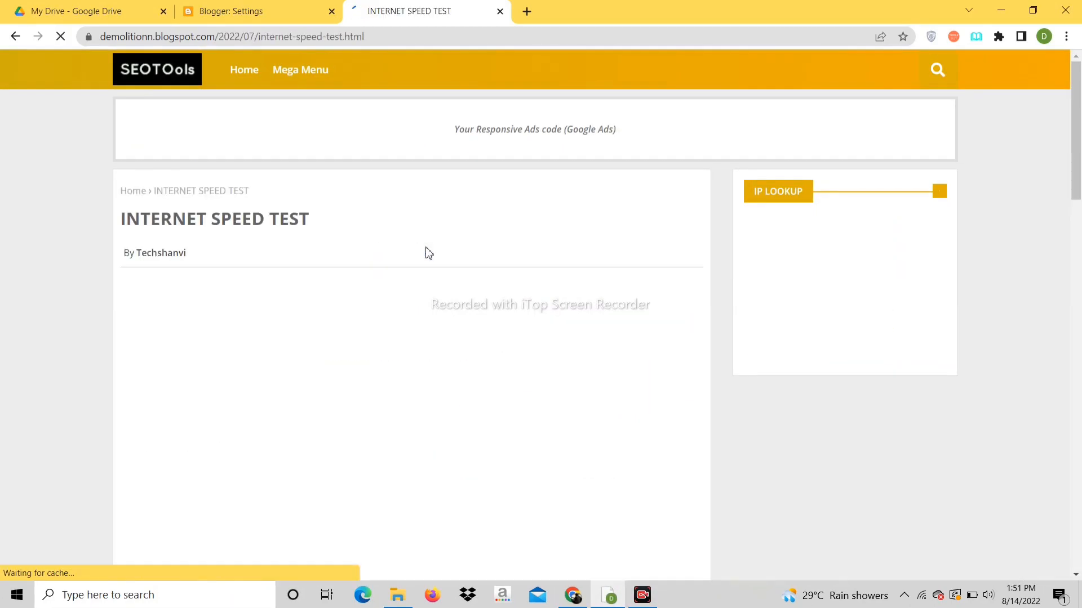
scroll("down", 3)
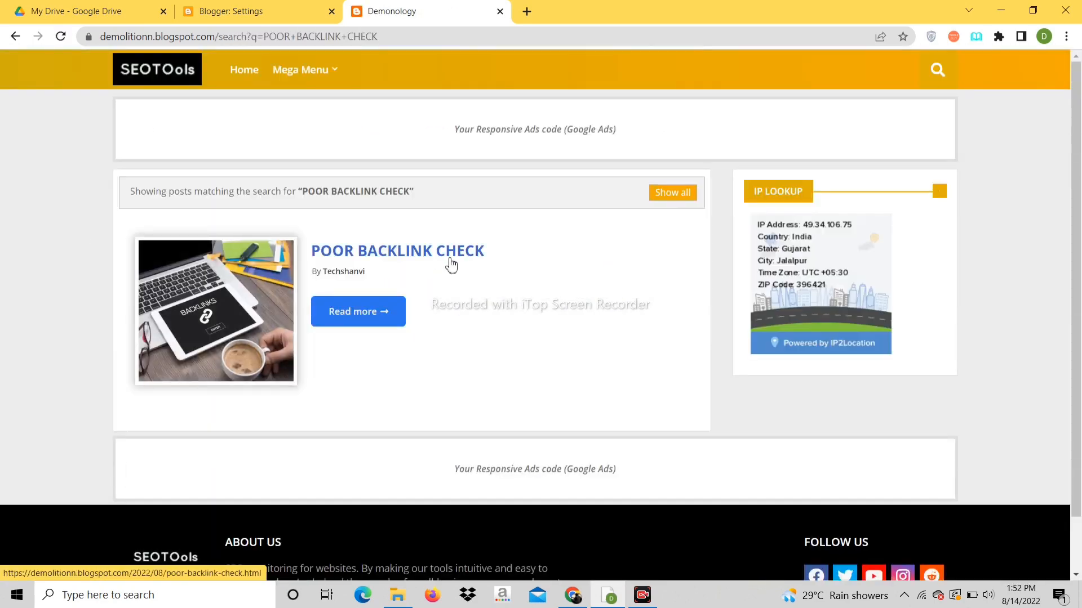
left_click(398, 250)
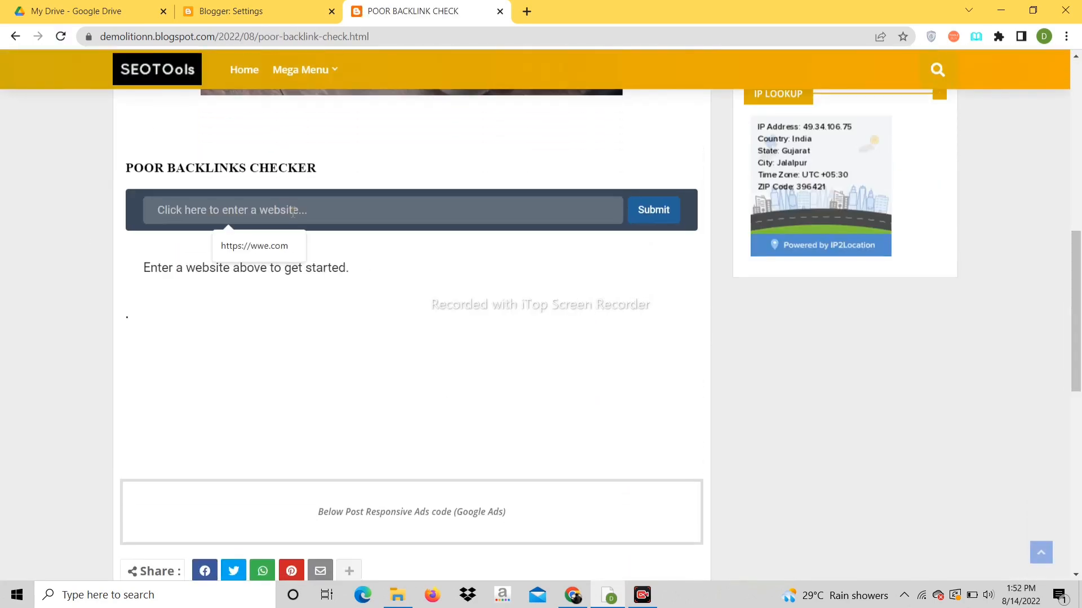
left_click(653, 210)
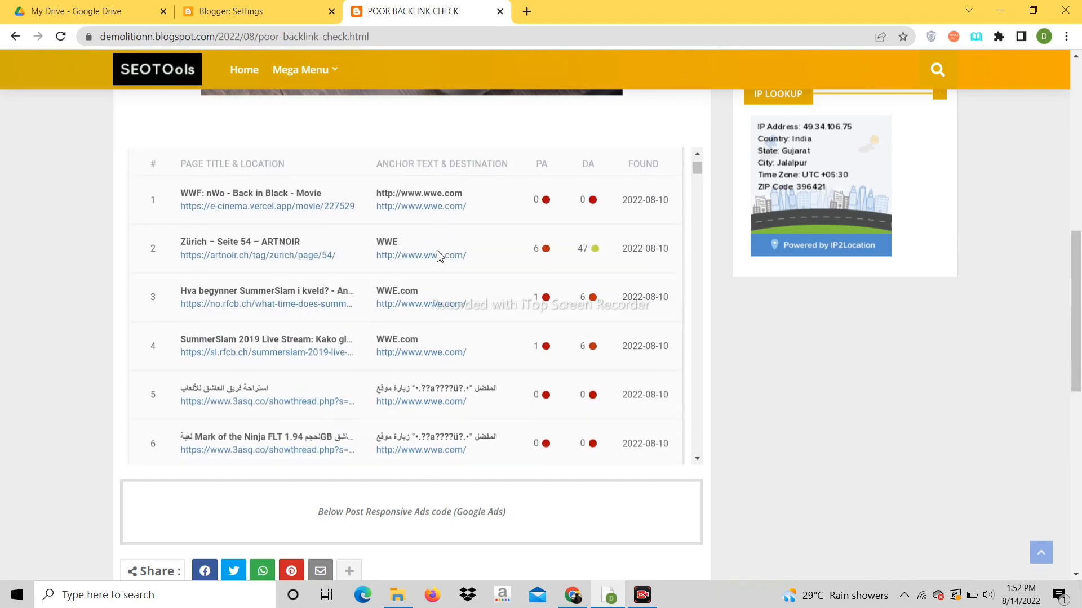
scroll("down", 3)
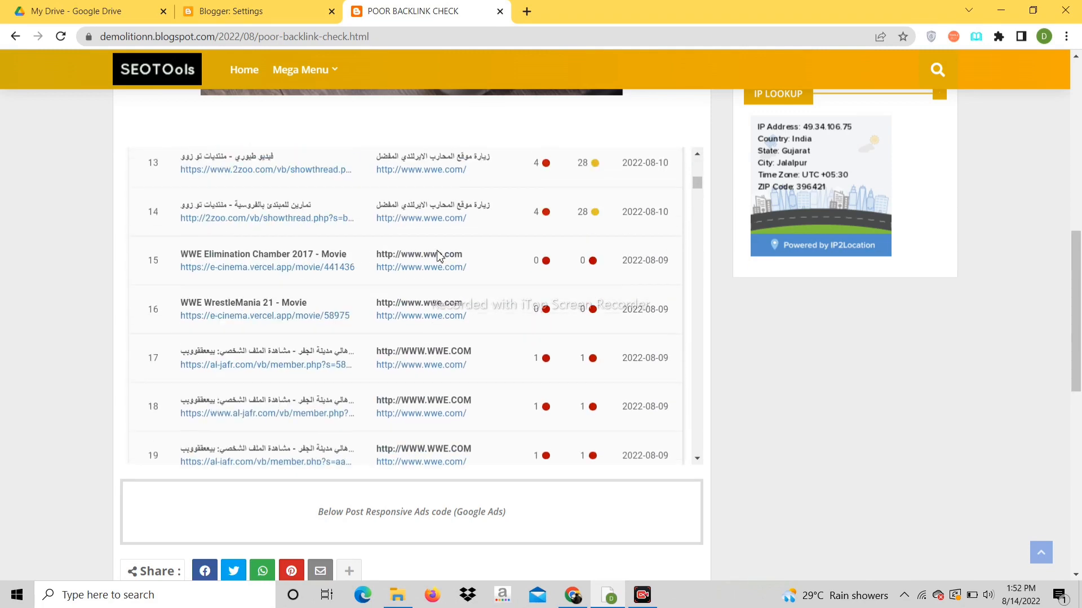
scroll("up", 3)
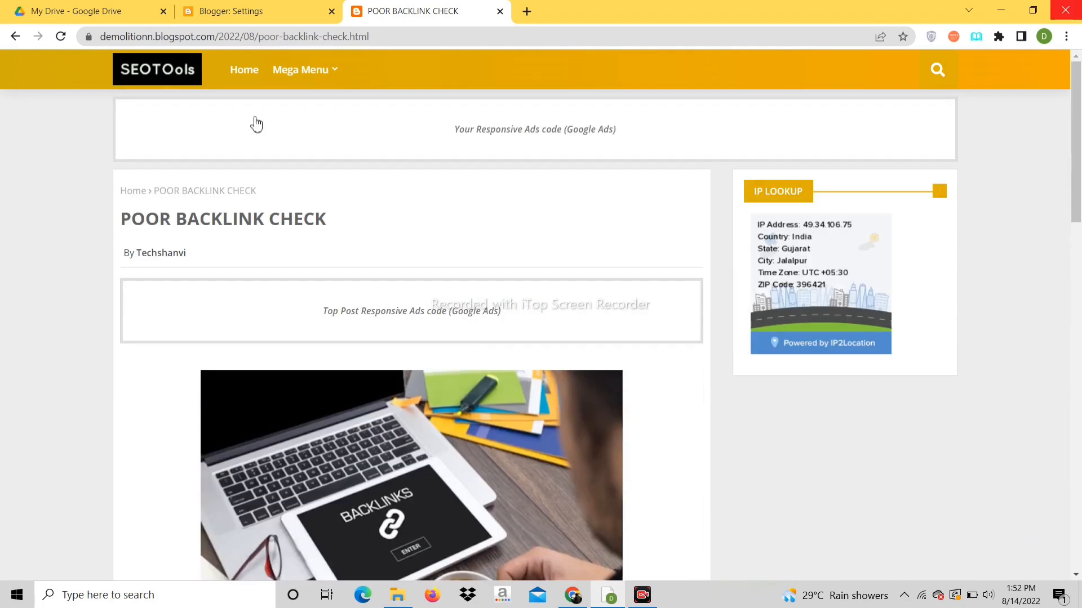
Step: View the YouTube Thumbnail tool from the demo homepage, then return to Blogger settings
left_click(244, 69)
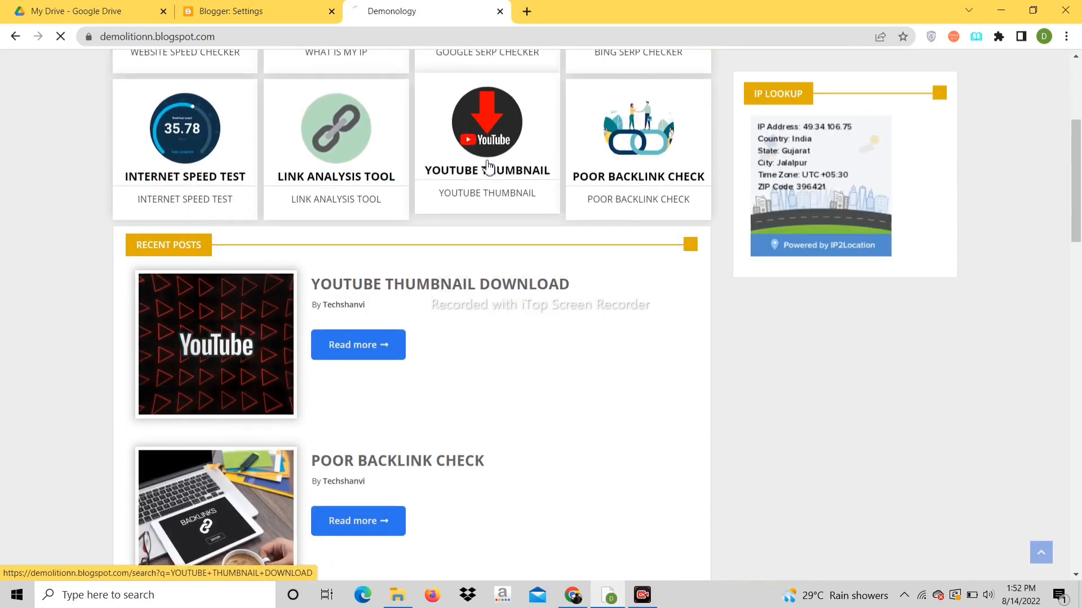
left_click(357, 345)
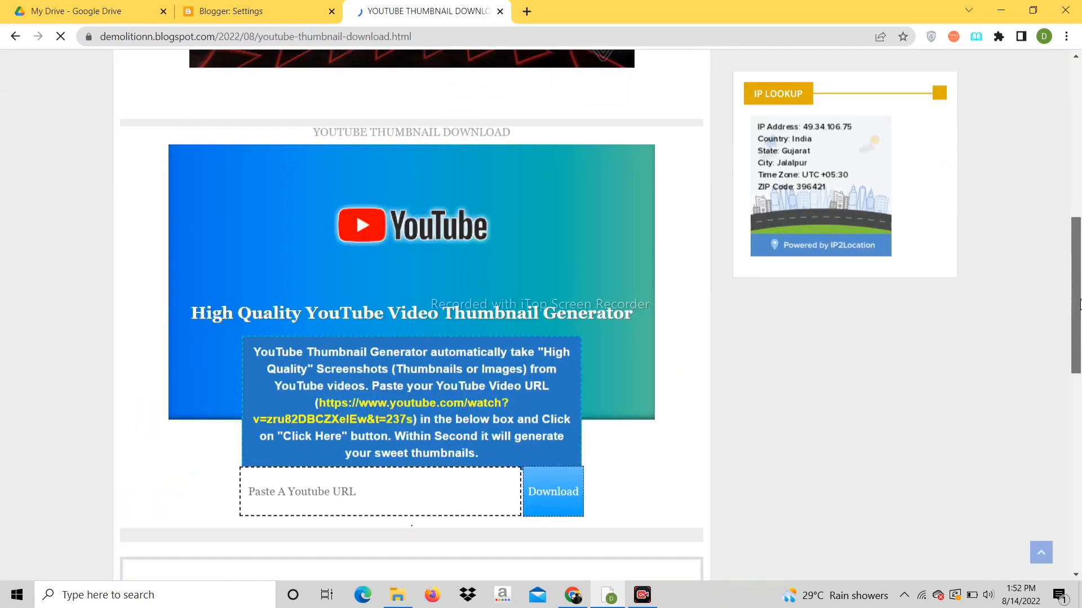
scroll("up", 3)
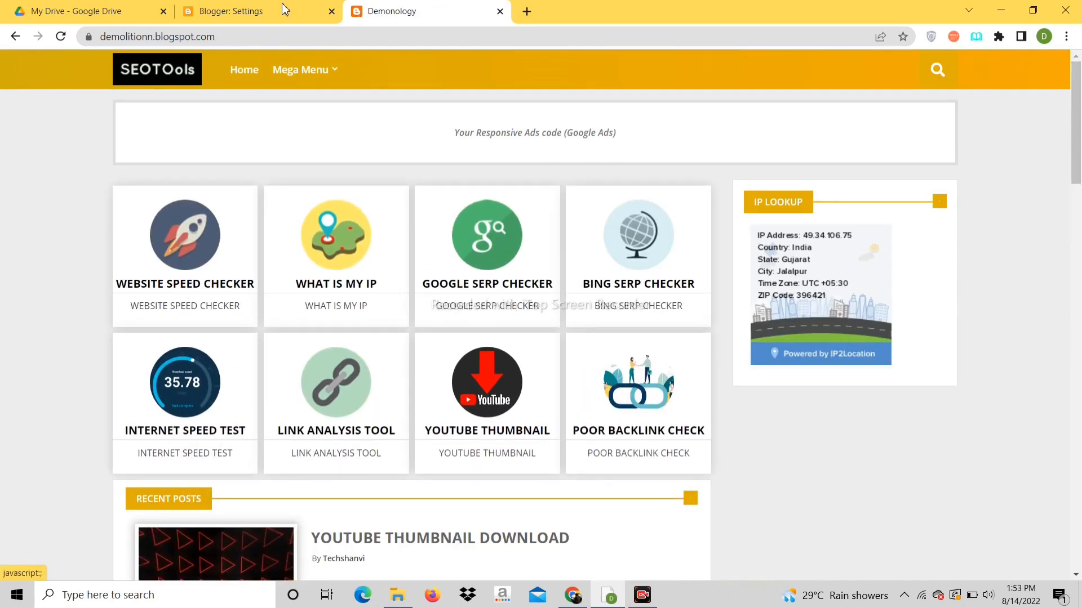
left_click(231, 11)
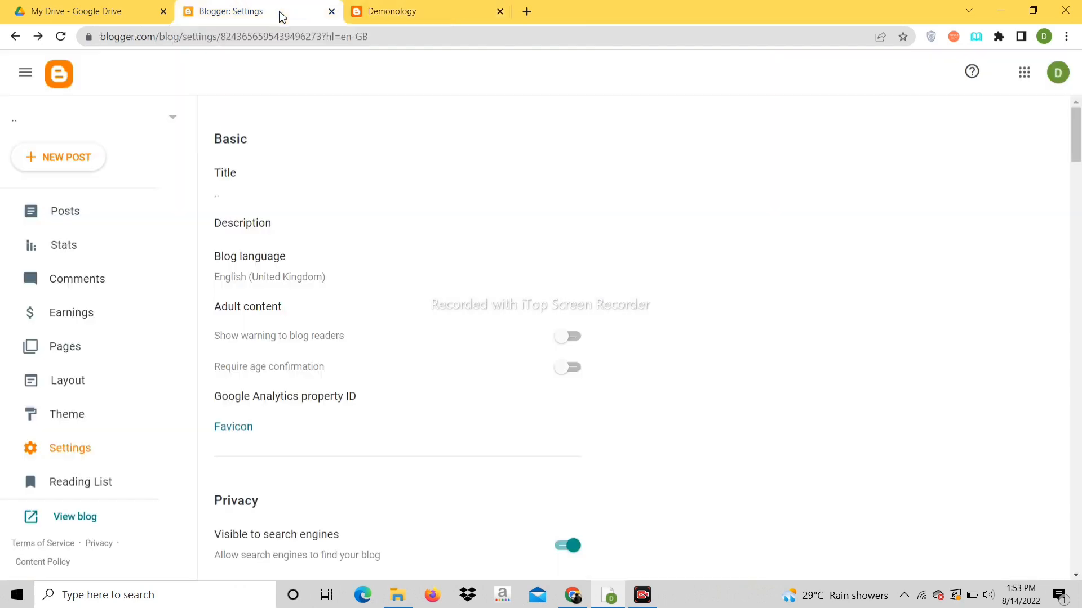
mouse_move(305, 33)
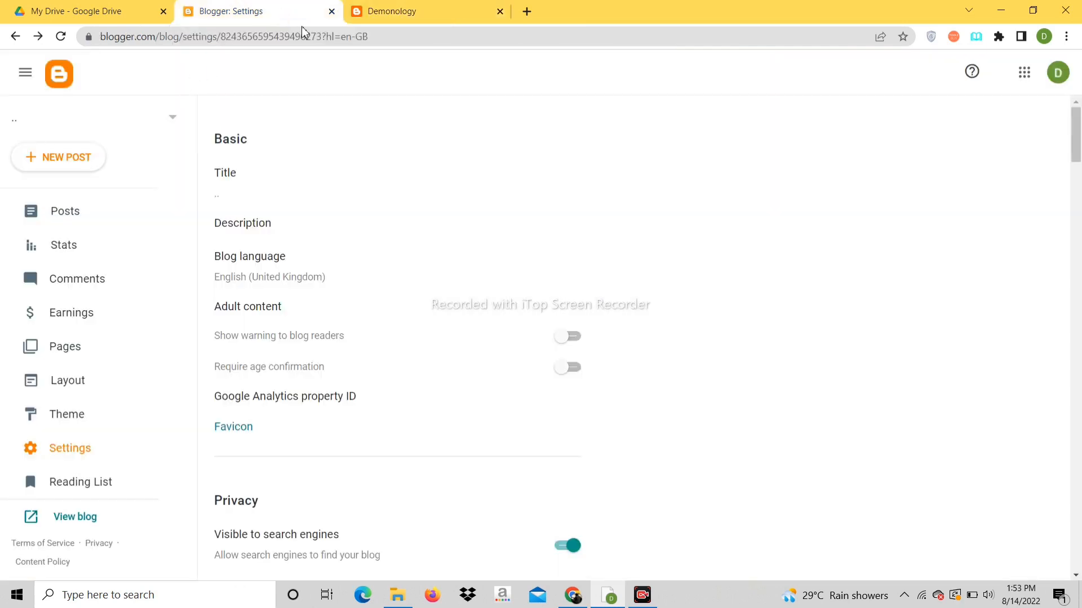
mouse_move(500, 11)
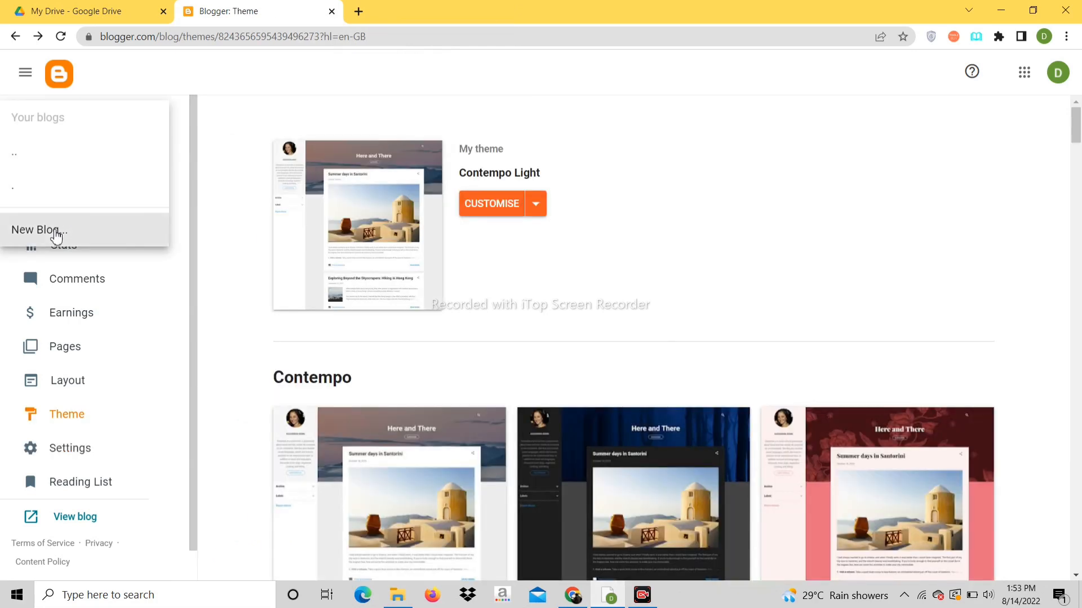
Step: Start a new blog and title it ToolsBox45
left_click(36, 230)
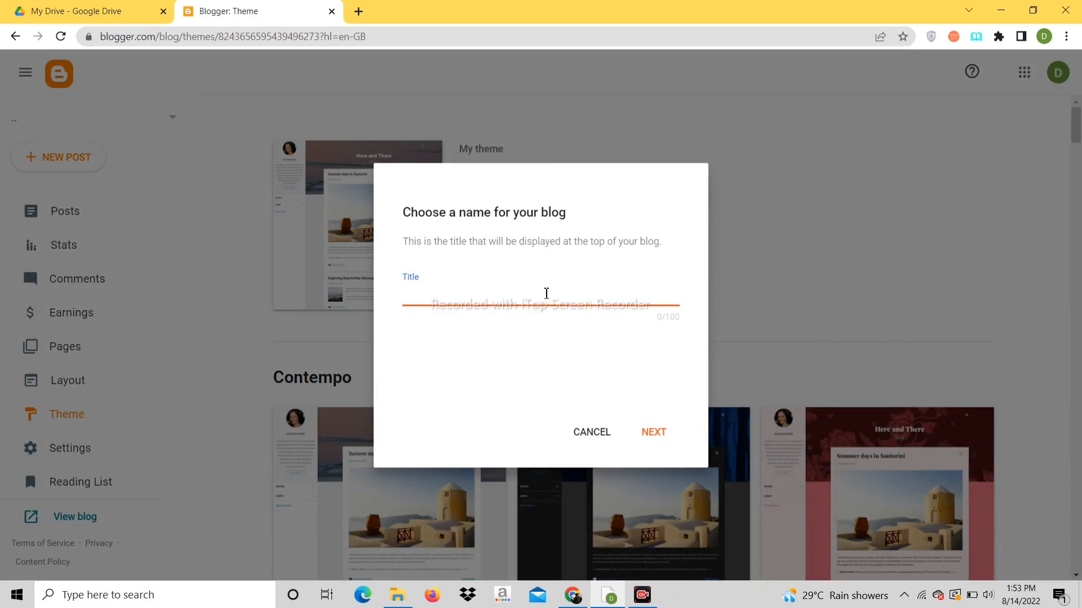
type("Too")
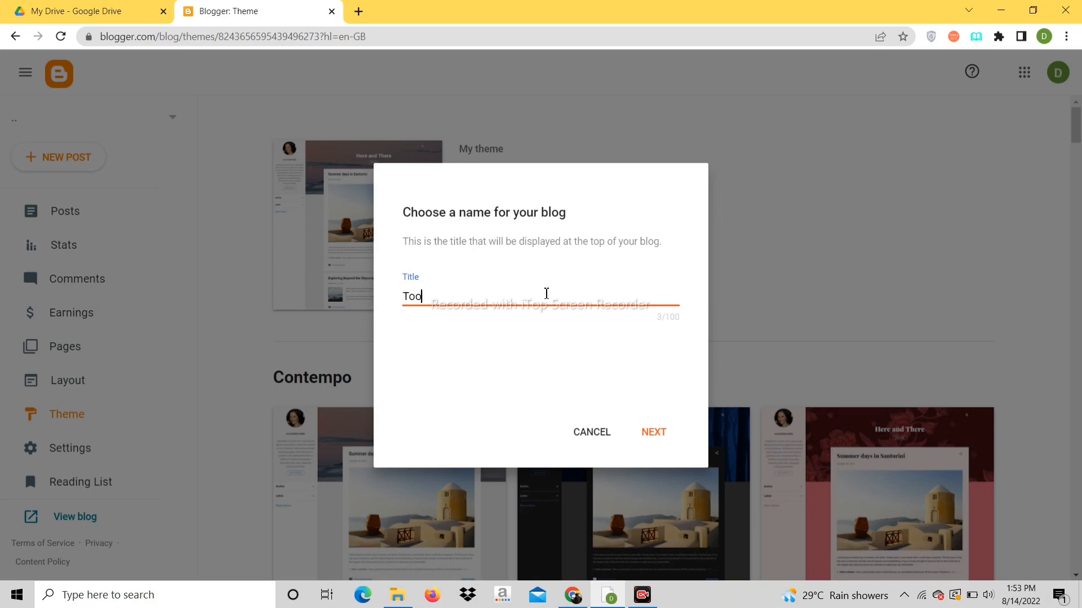
type("ls")
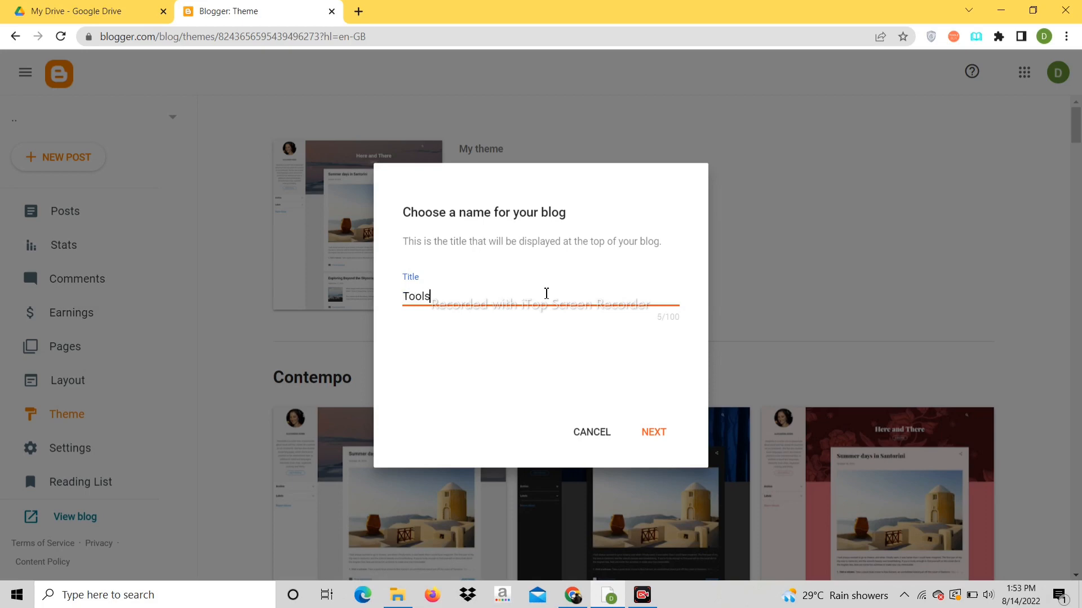
type("Box45")
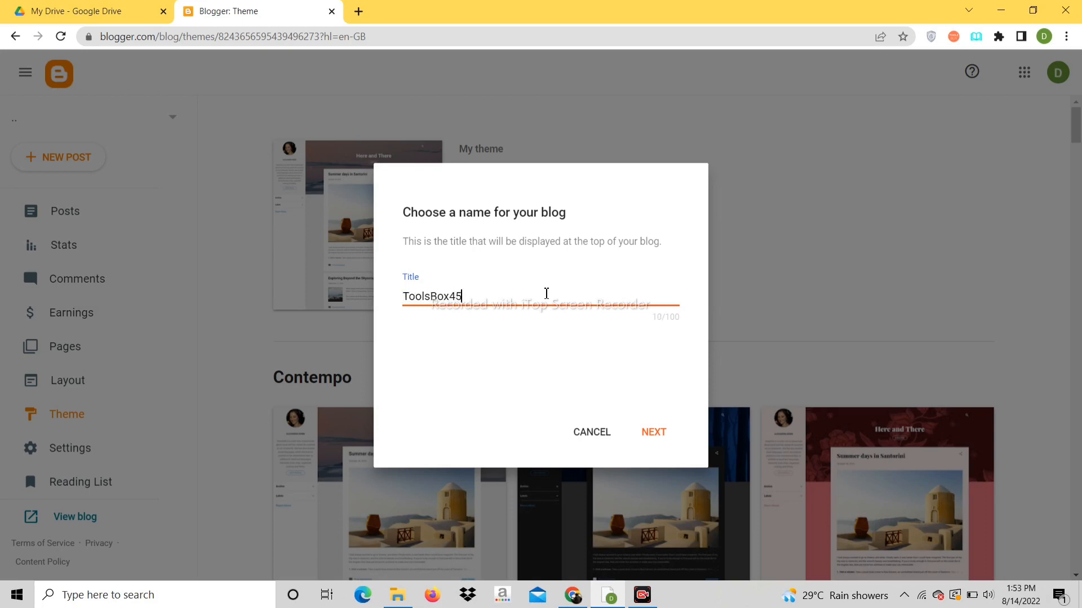
left_click(653, 431)
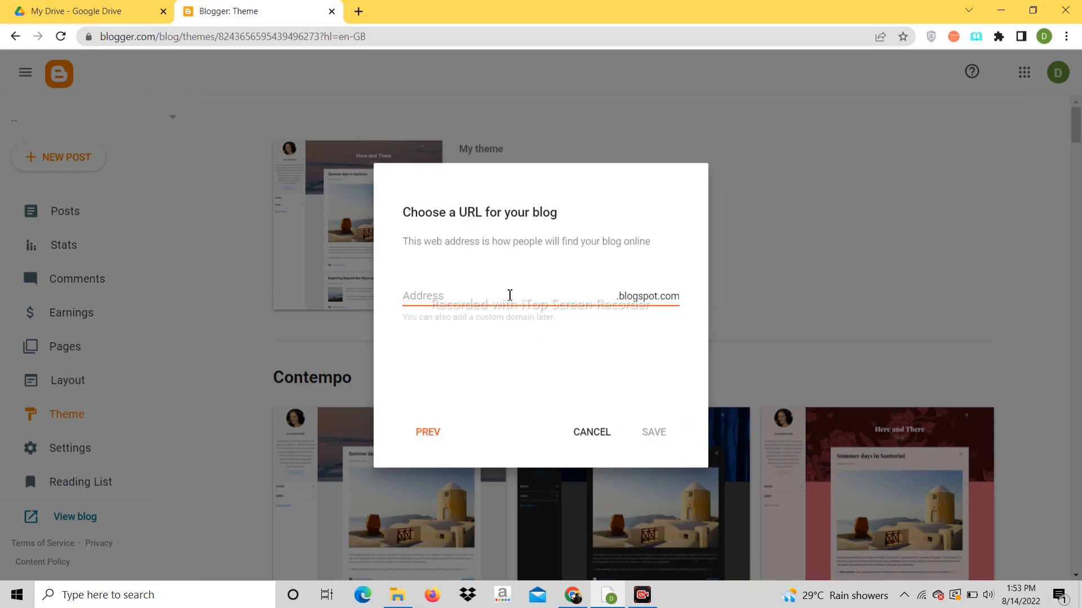
Step: Give the blog the address ToolsBox45.blogspot.com and save it
type("Tools")
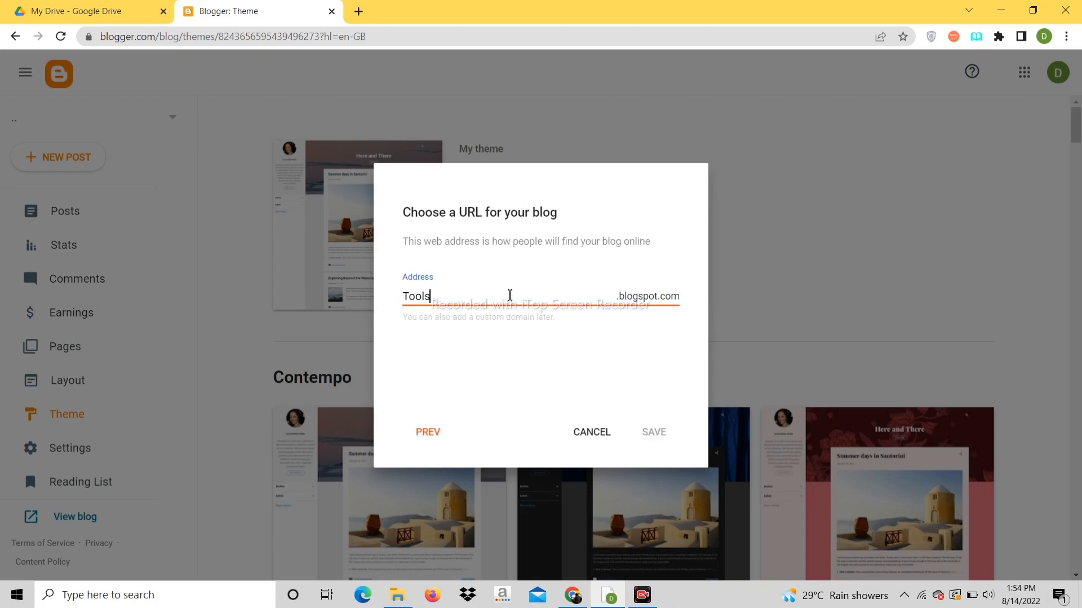
type("Box45")
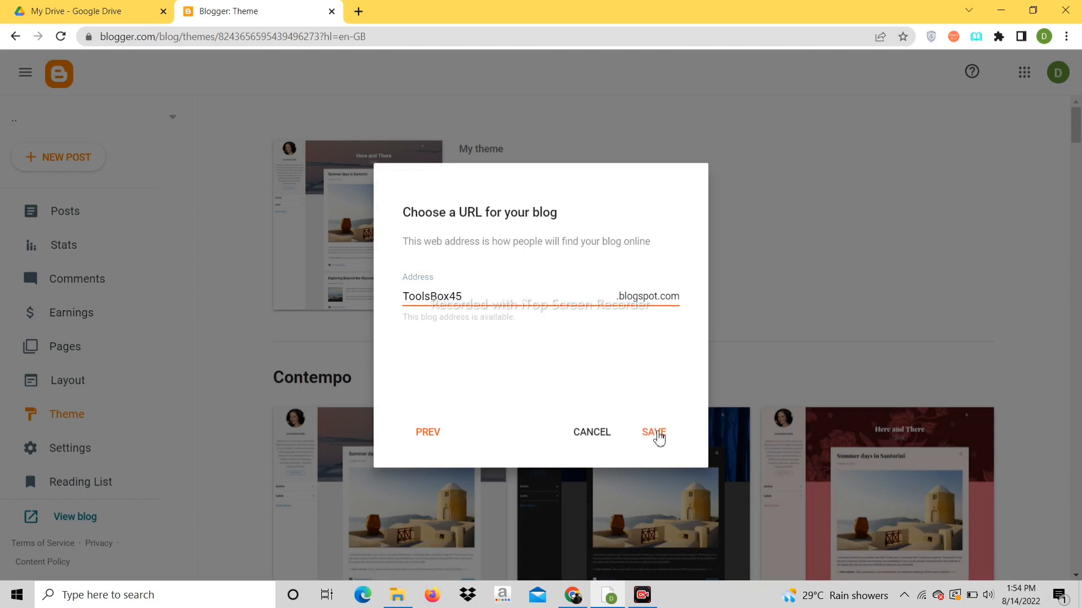
left_click(653, 433)
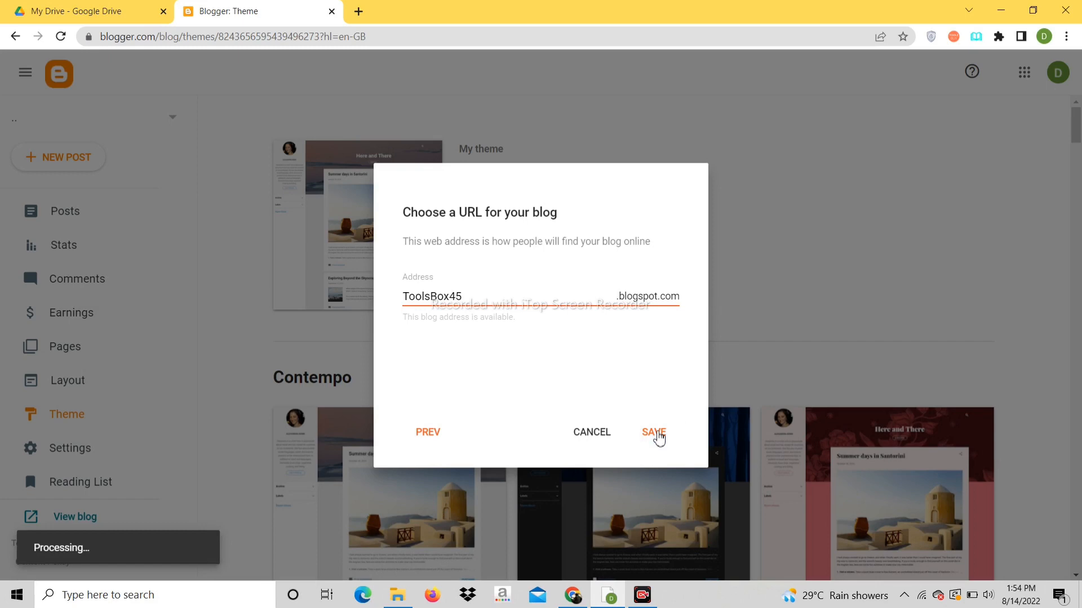
left_click(652, 431)
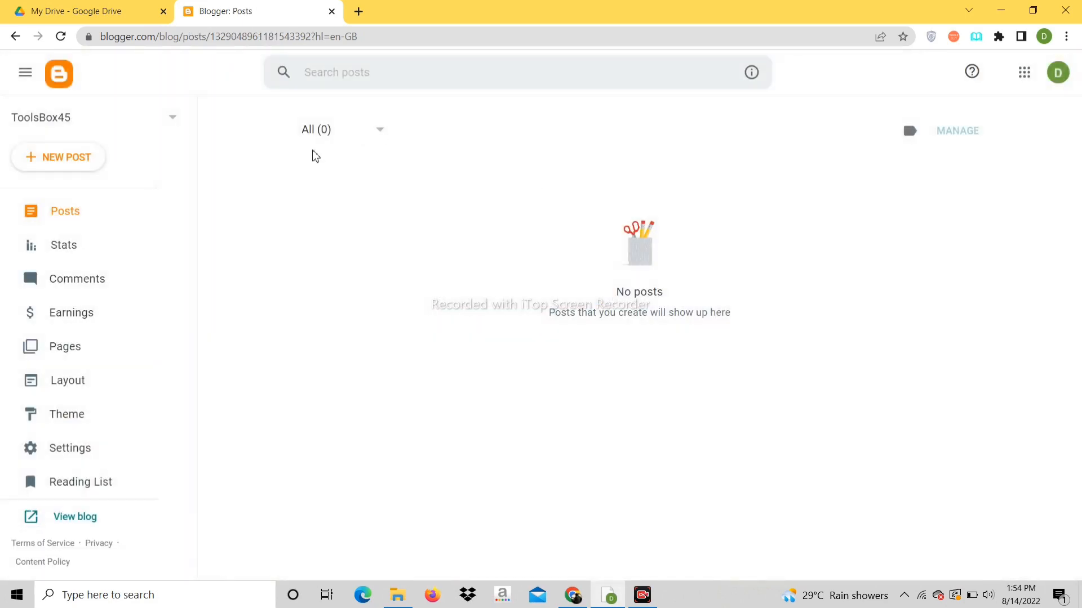
mouse_move(193, 423)
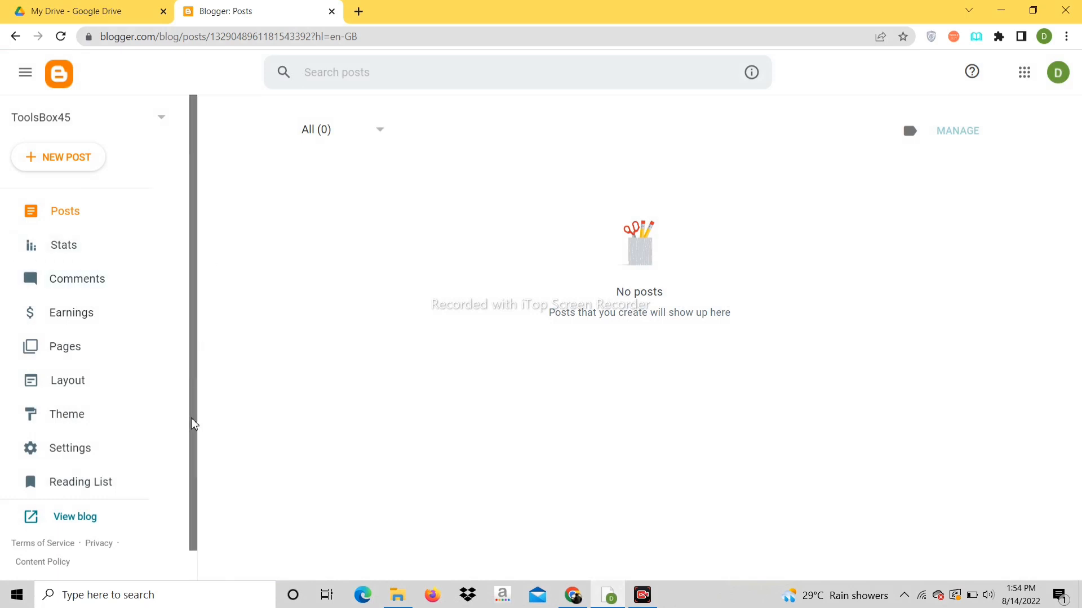
mouse_move(66, 382)
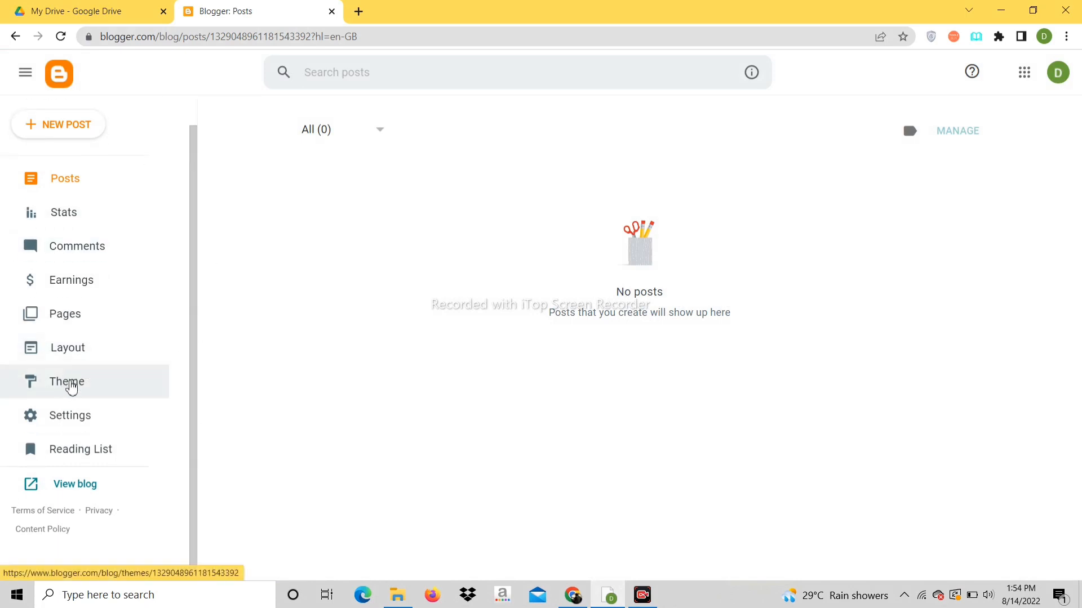
mouse_move(74, 484)
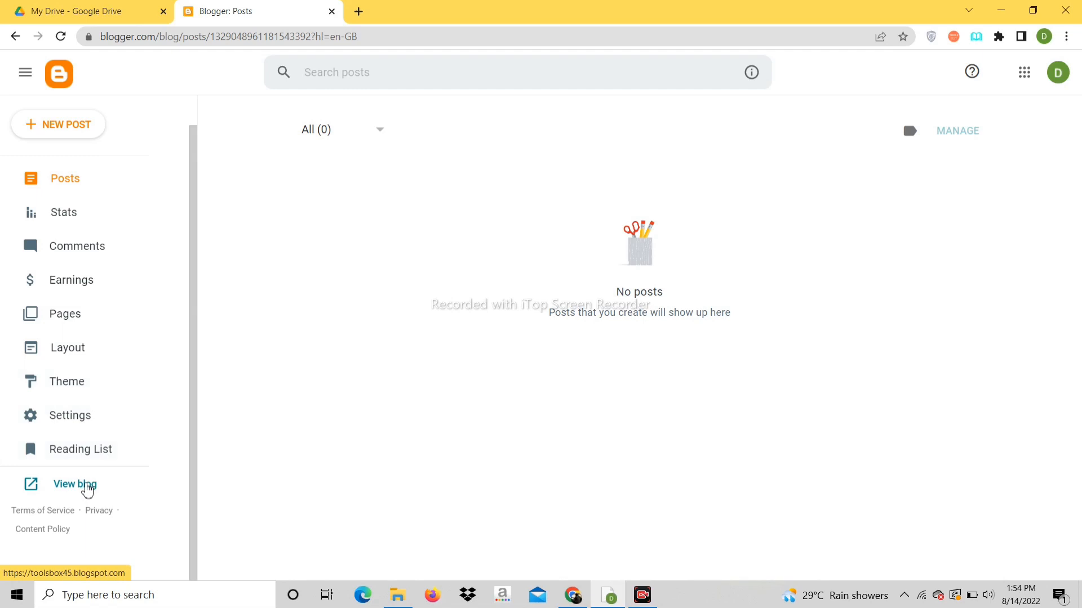
Step: View the live ToolsBox45 blog in a new tab and head to Theme
left_click(75, 483)
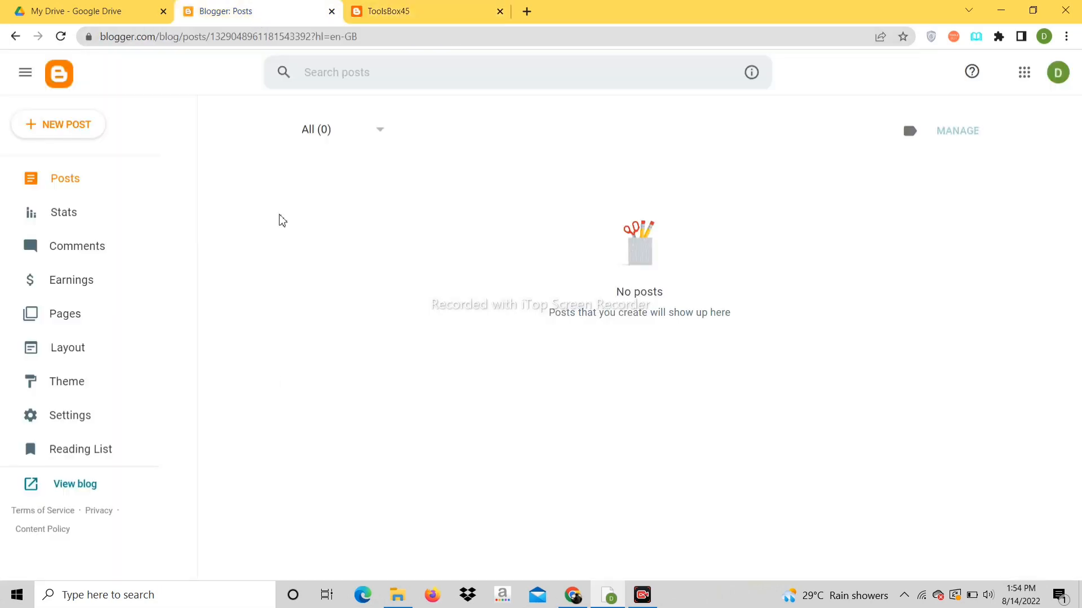
left_click(66, 382)
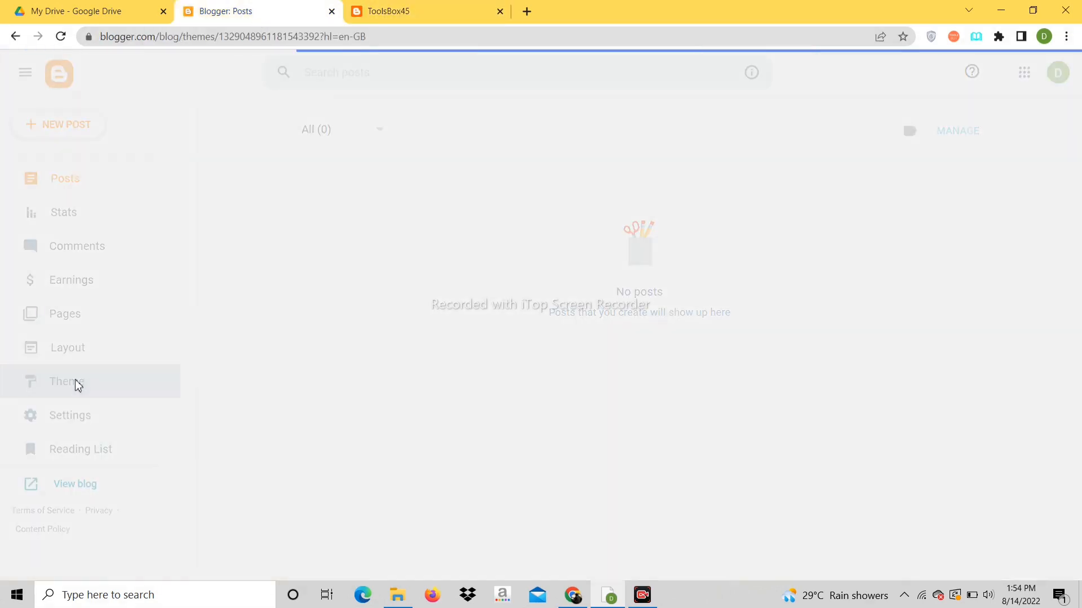
Step: Choose Restore from the theme's extra options to load a theme file
left_click(66, 382)
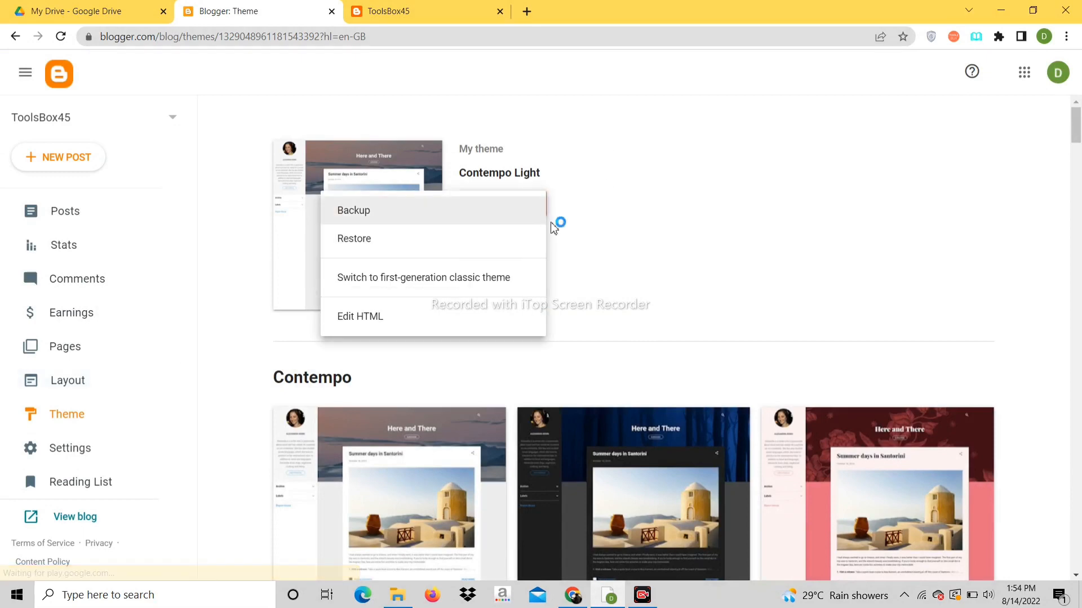
mouse_move(354, 239)
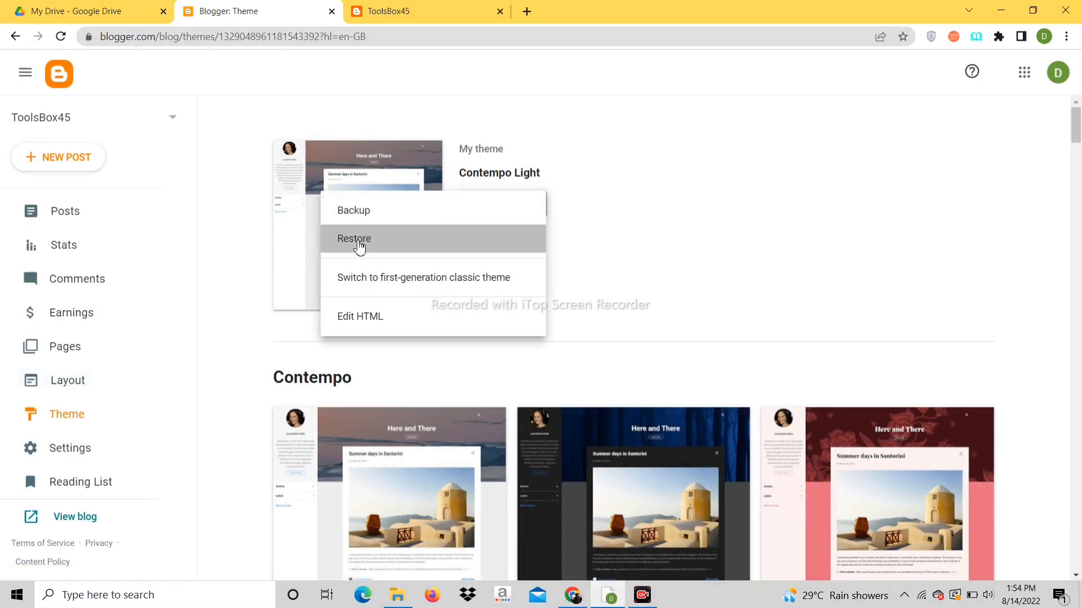
left_click(353, 239)
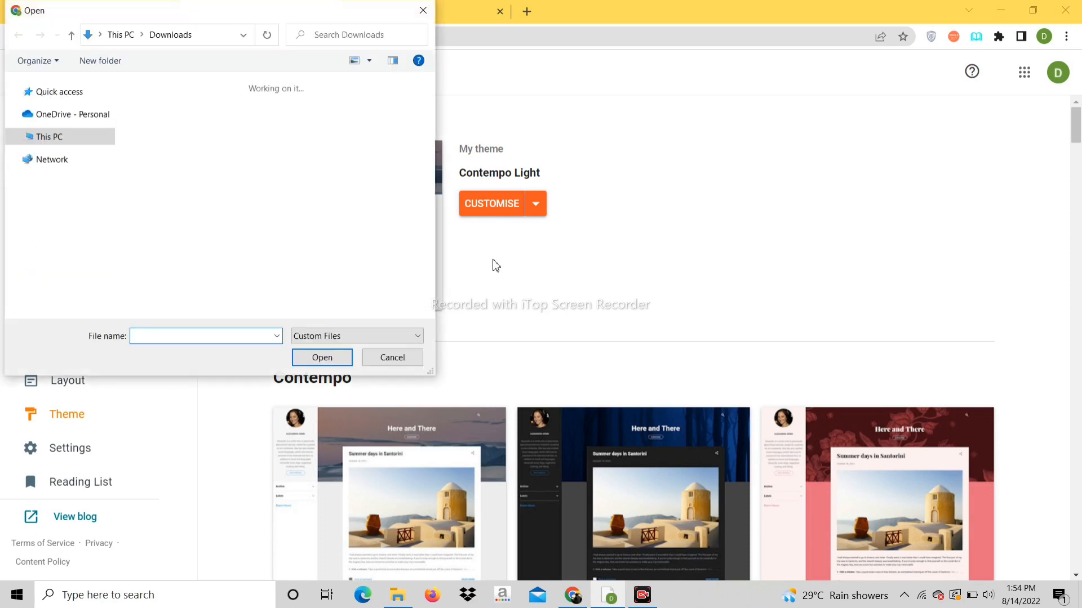
mouse_move(142, 142)
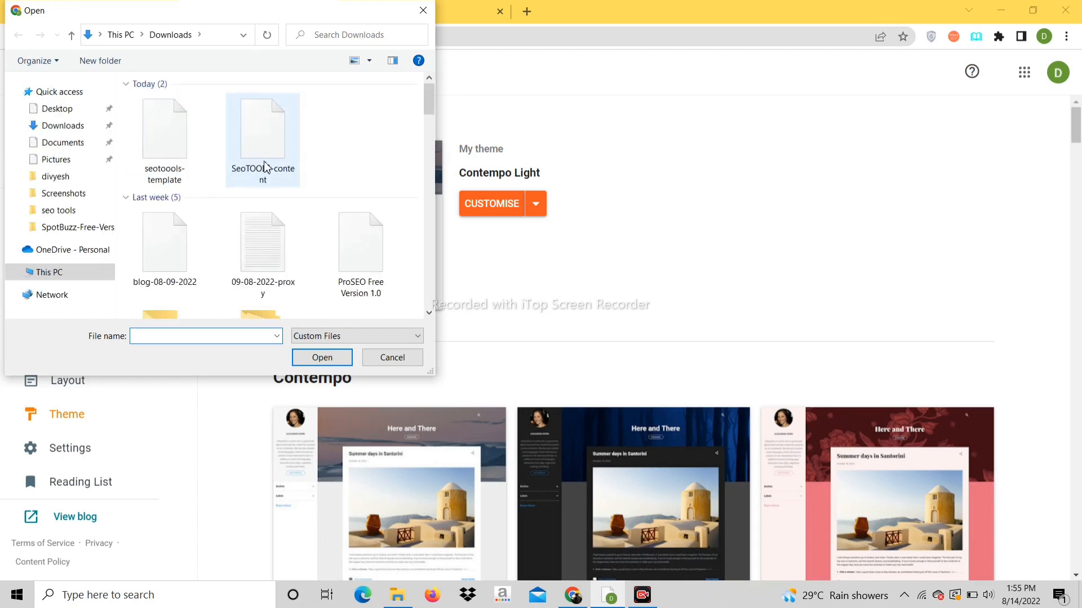
Step: Upload the seotoools-template file from Downloads as the blog theme
scroll("down", 3)
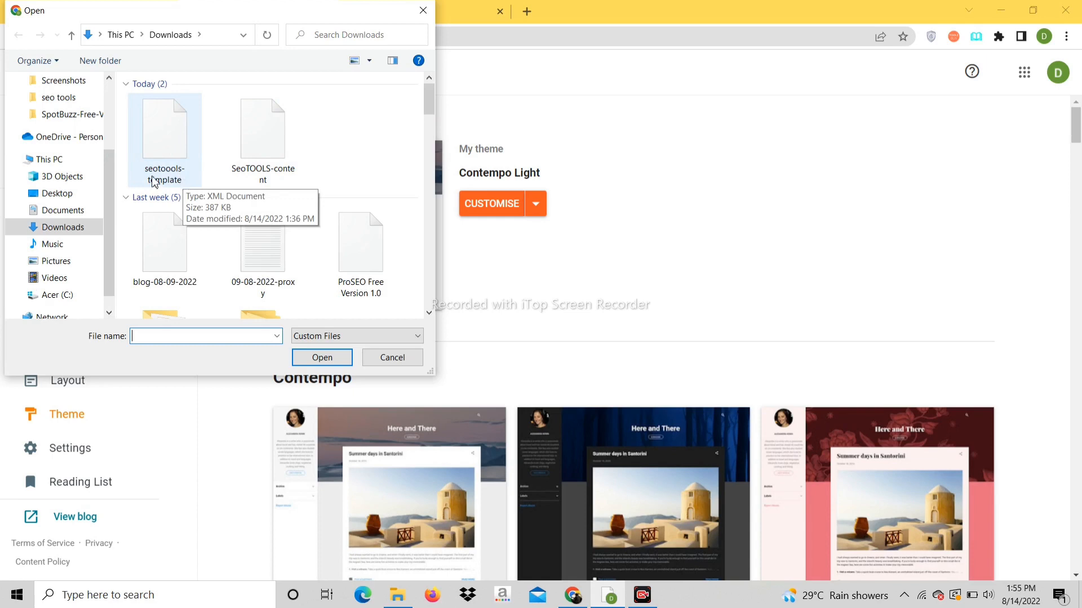
left_click(163, 135)
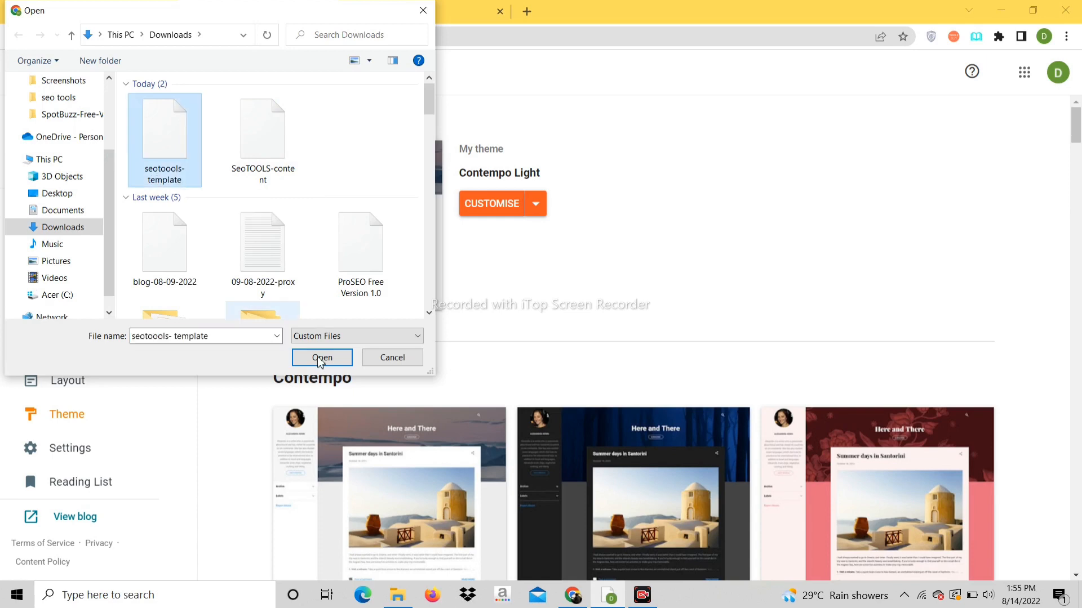
left_click(321, 357)
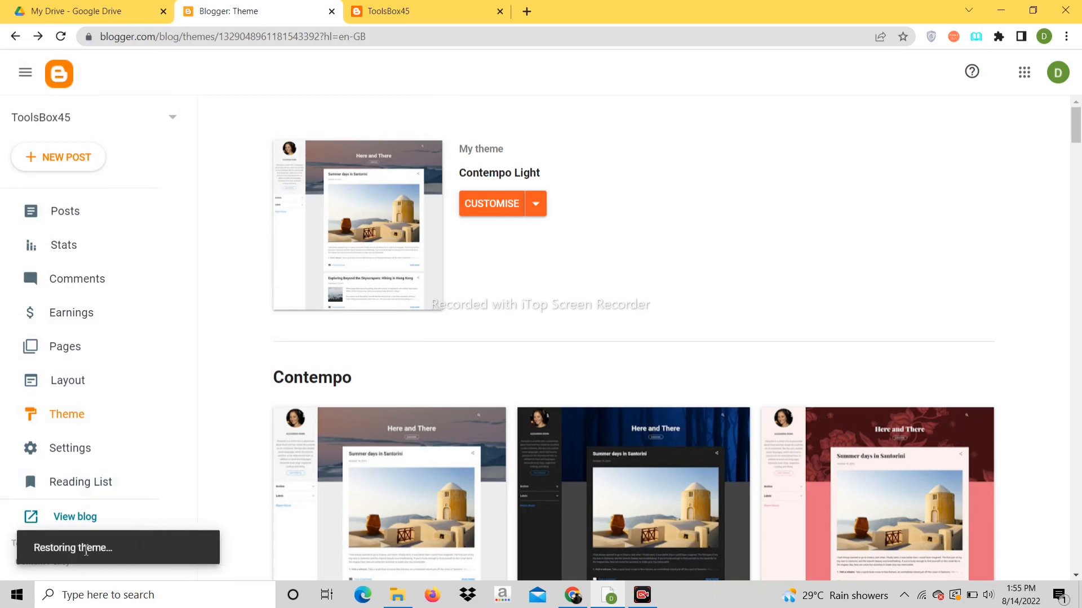
mouse_move(608, 214)
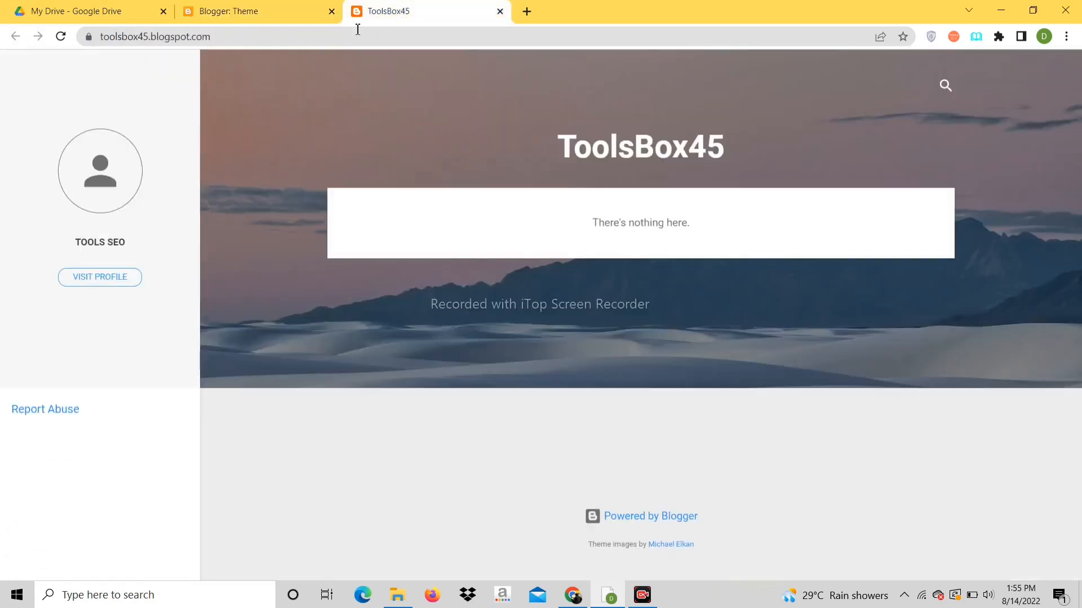
Step: Refresh the live blog to confirm the SEOTOols tool-grid layout, then return to Theme
left_click(59, 36)
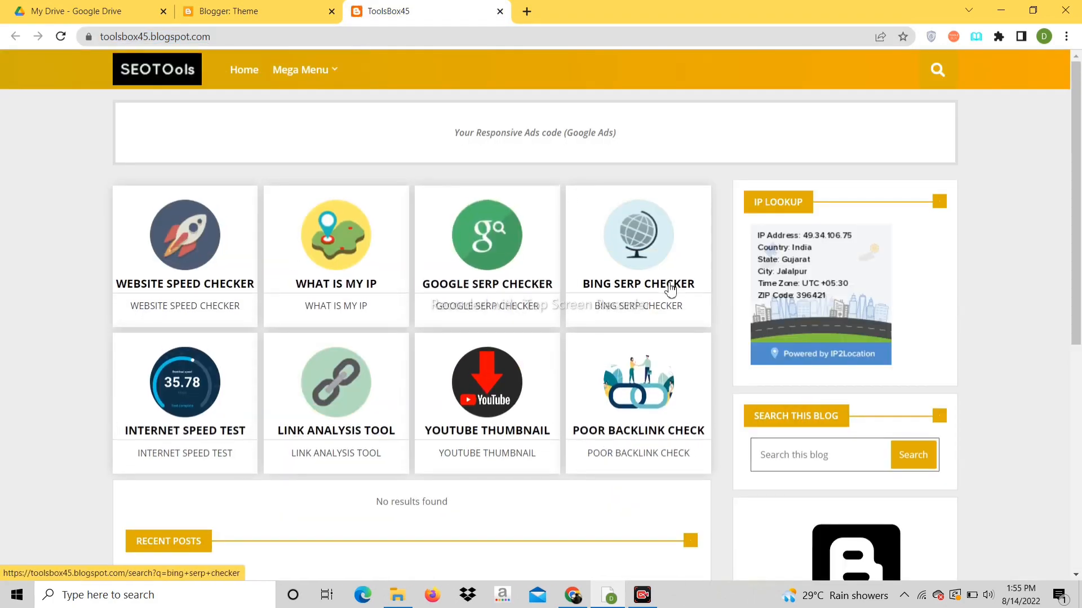
scroll("down", 3)
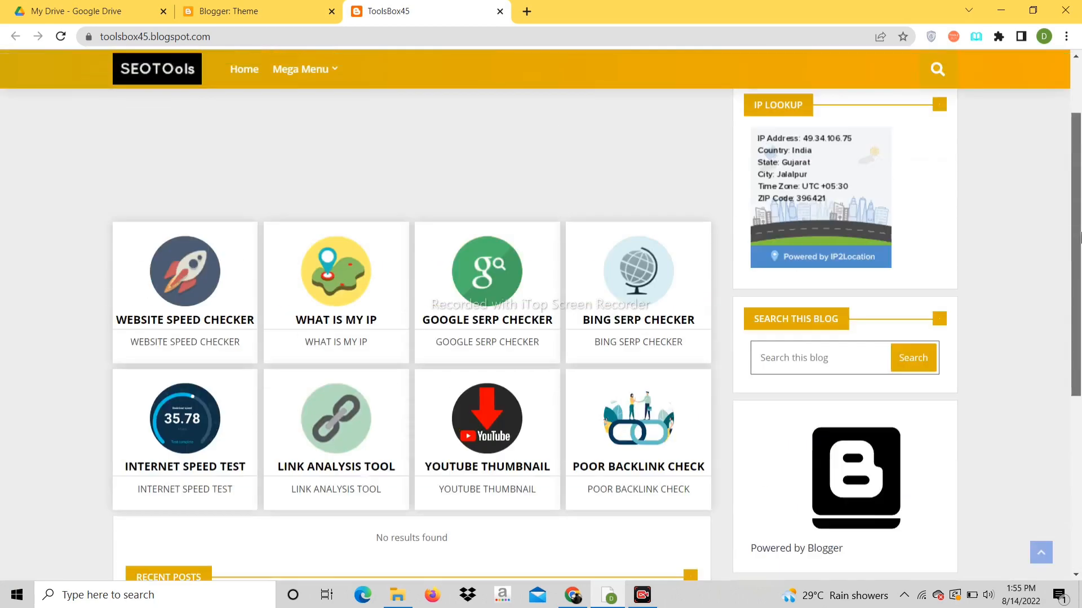
scroll("up", 3)
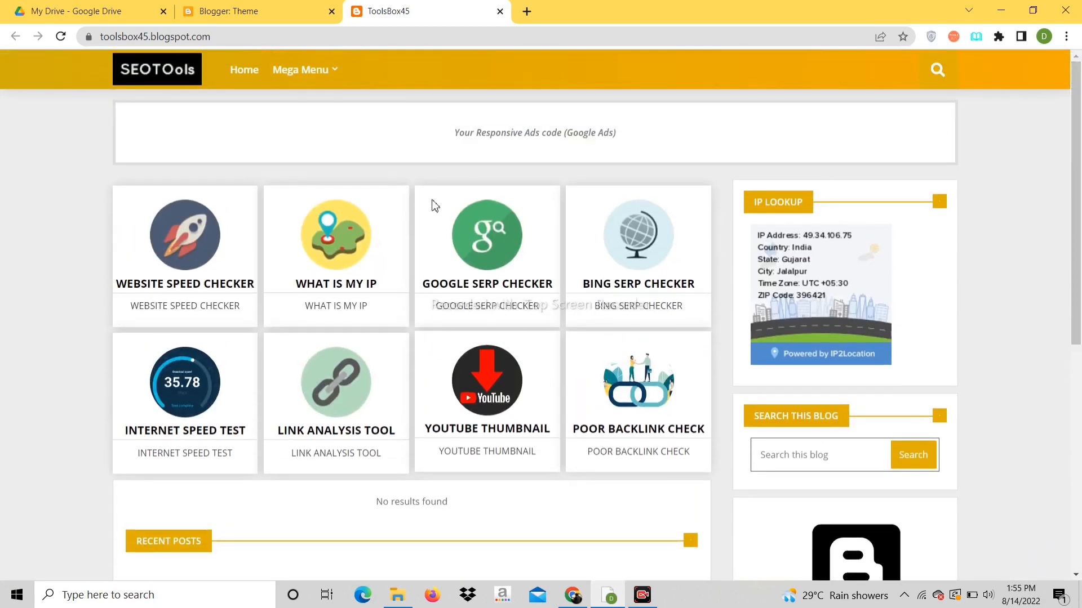
left_click(228, 11)
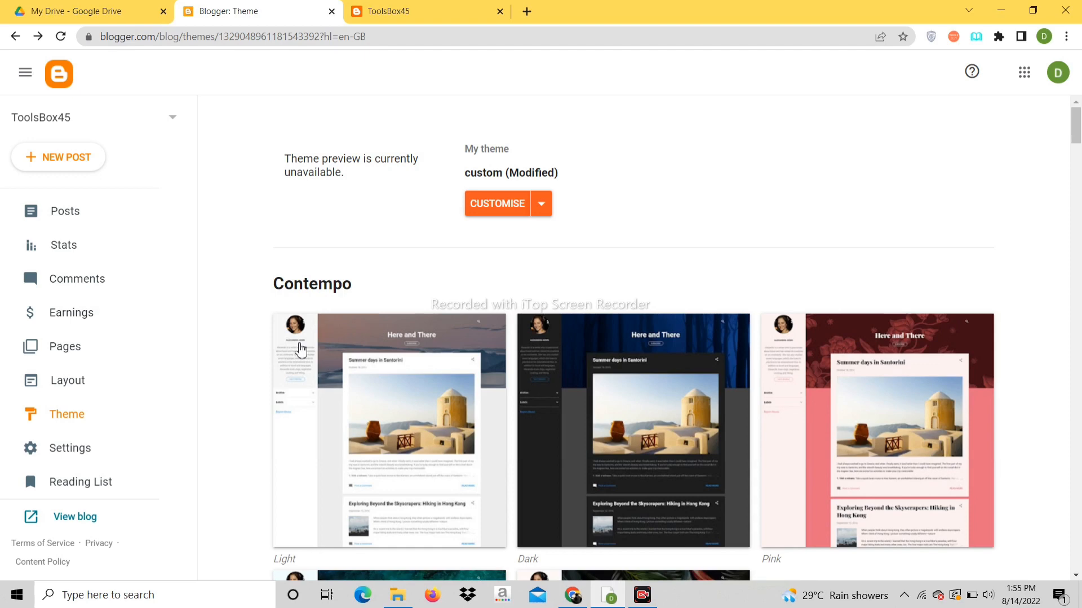
Step: From Settings, start Import content with auto-publish on and go to choose a file
left_click(70, 448)
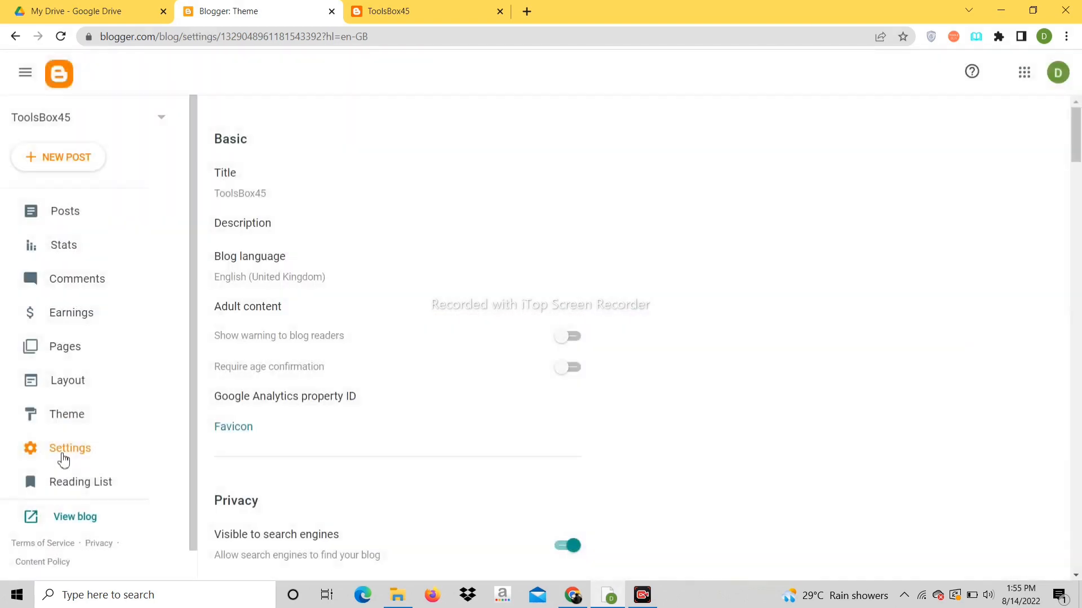
scroll("down", 3)
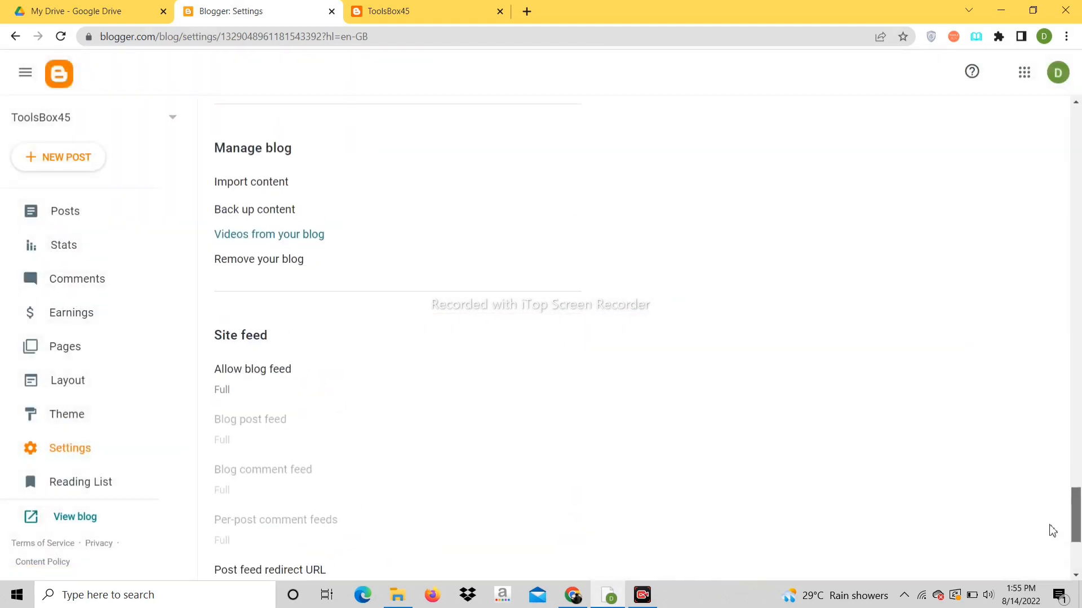
scroll("up", 3)
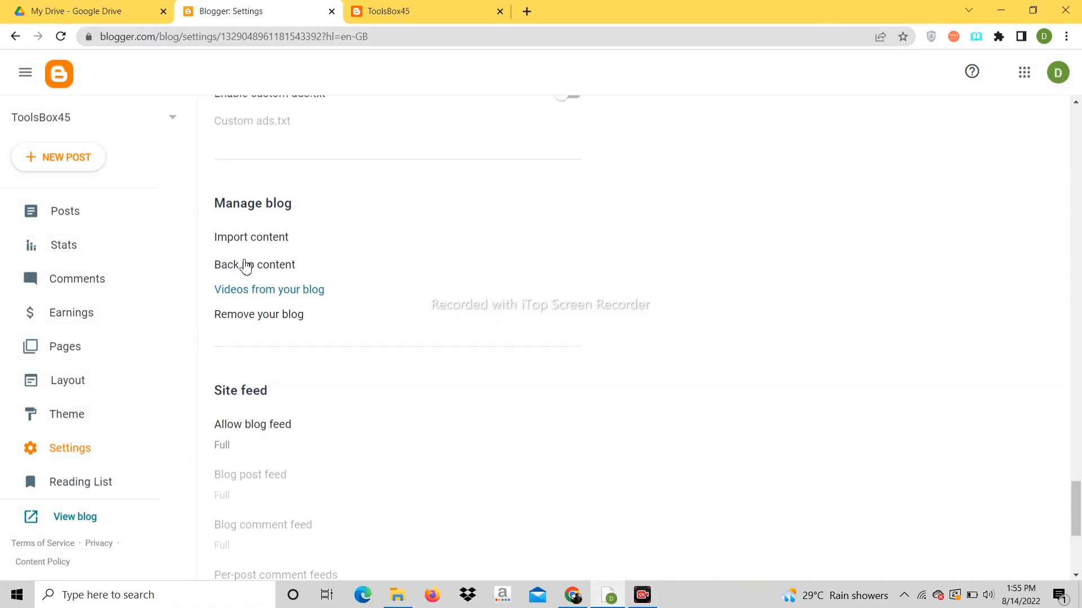
left_click(251, 237)
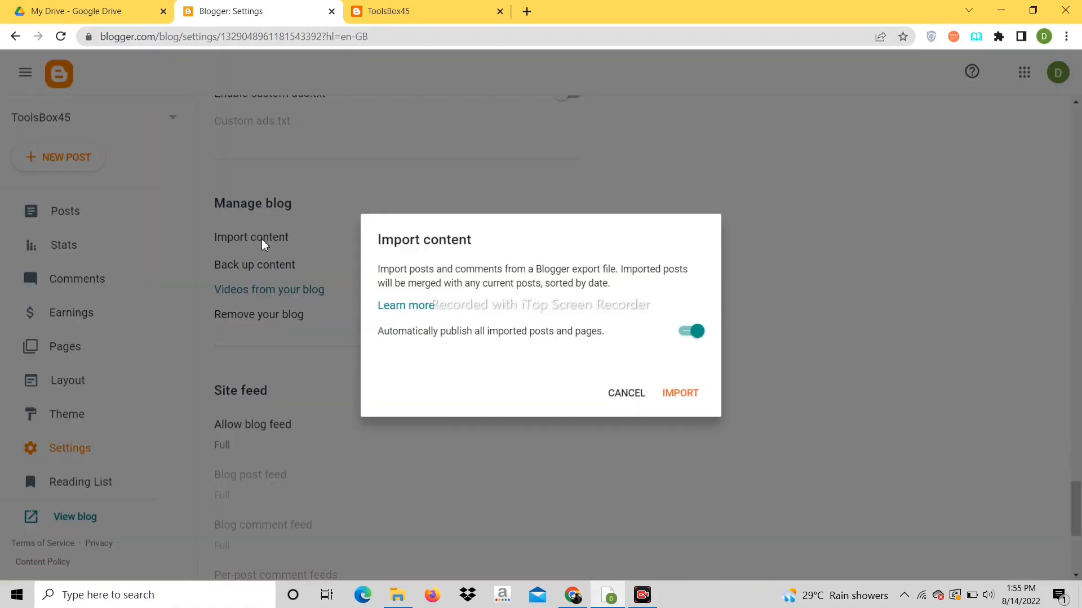
mouse_move(679, 396)
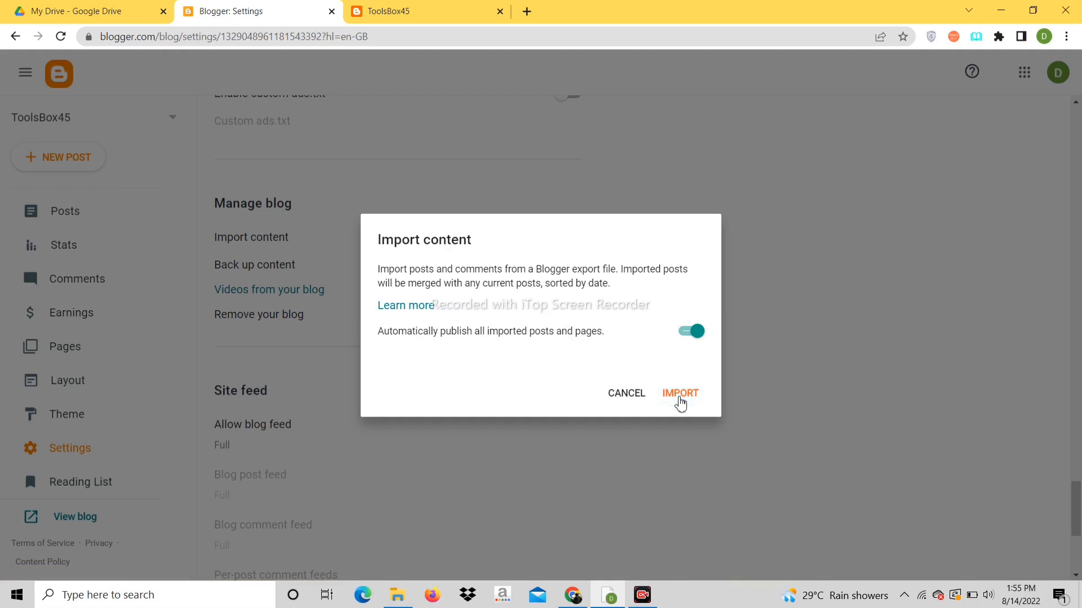
left_click(679, 394)
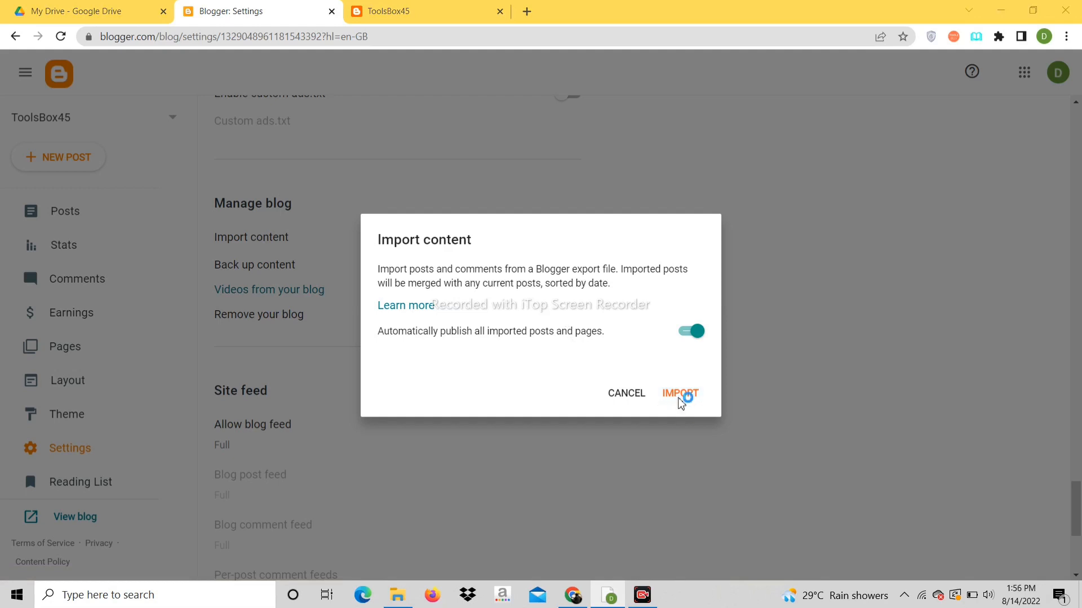
Step: Import the SeoTOOLS-content.xml export file into the blog
left_click(678, 392)
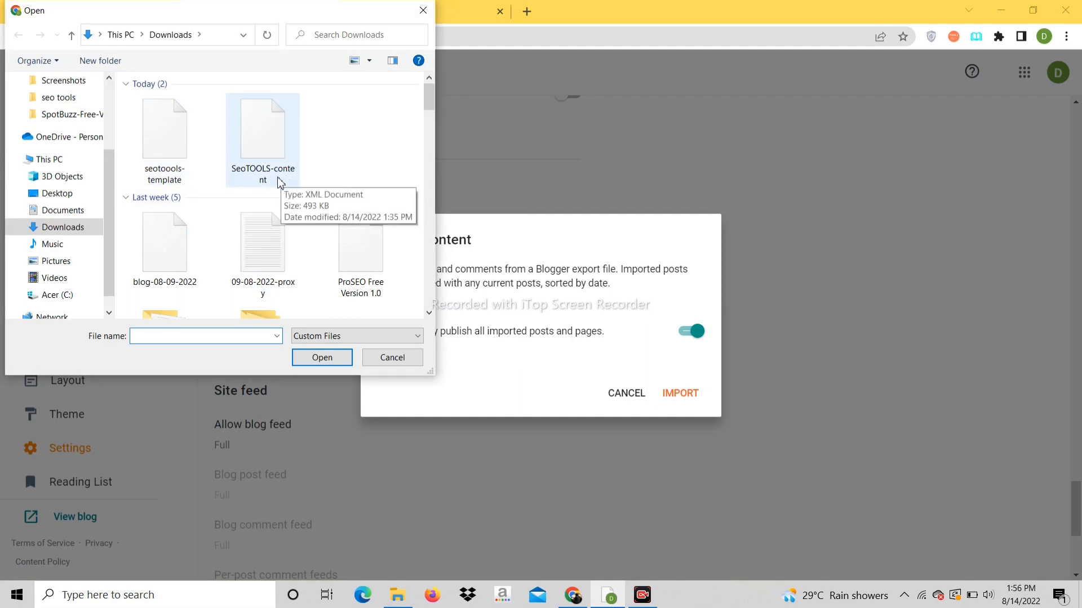
left_click(263, 127)
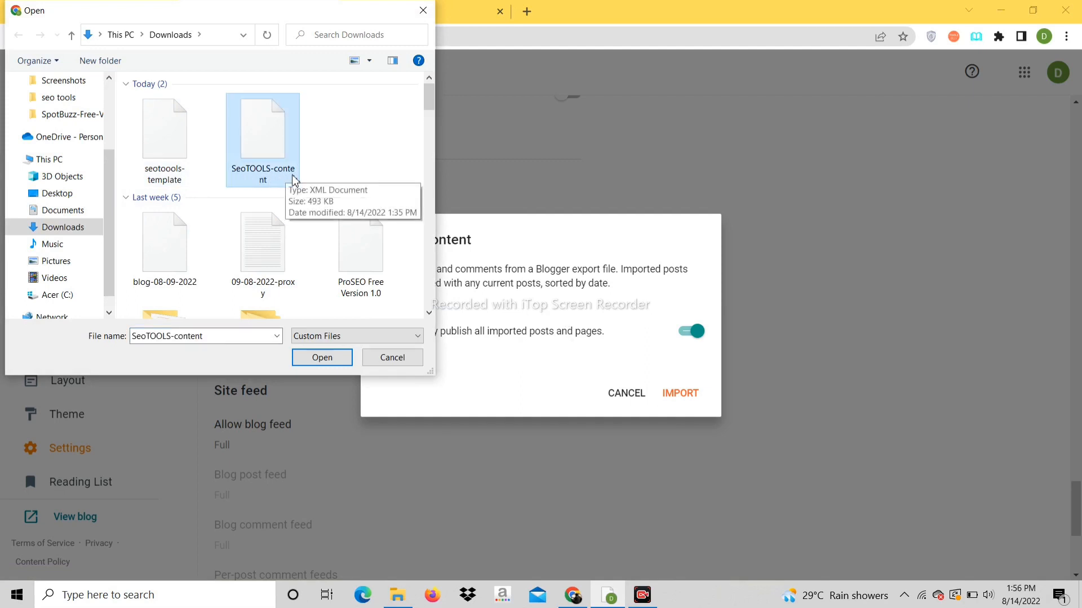
mouse_move(311, 352)
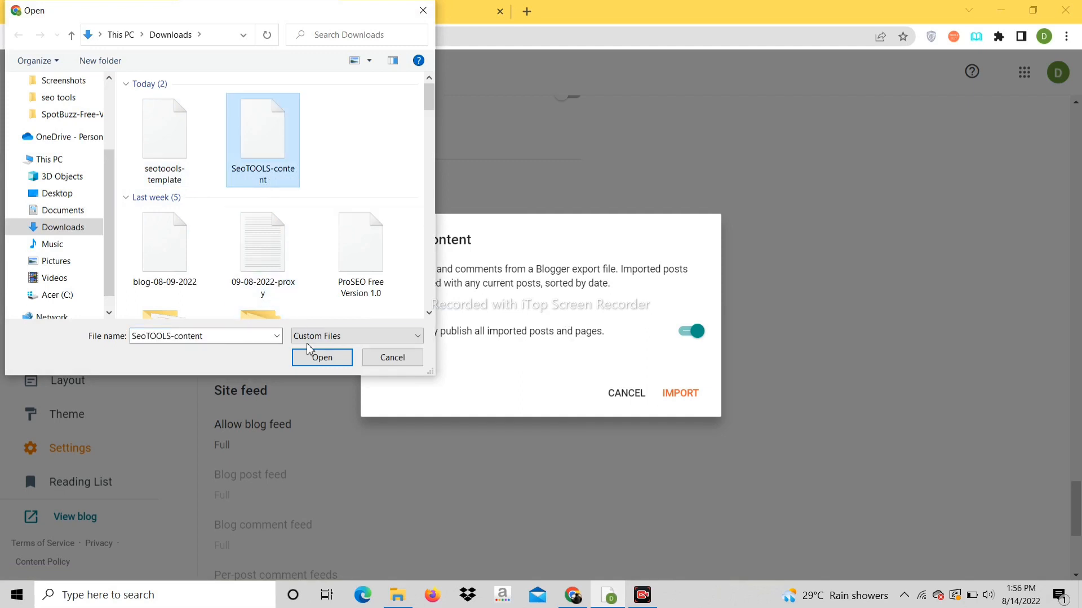
left_click(321, 357)
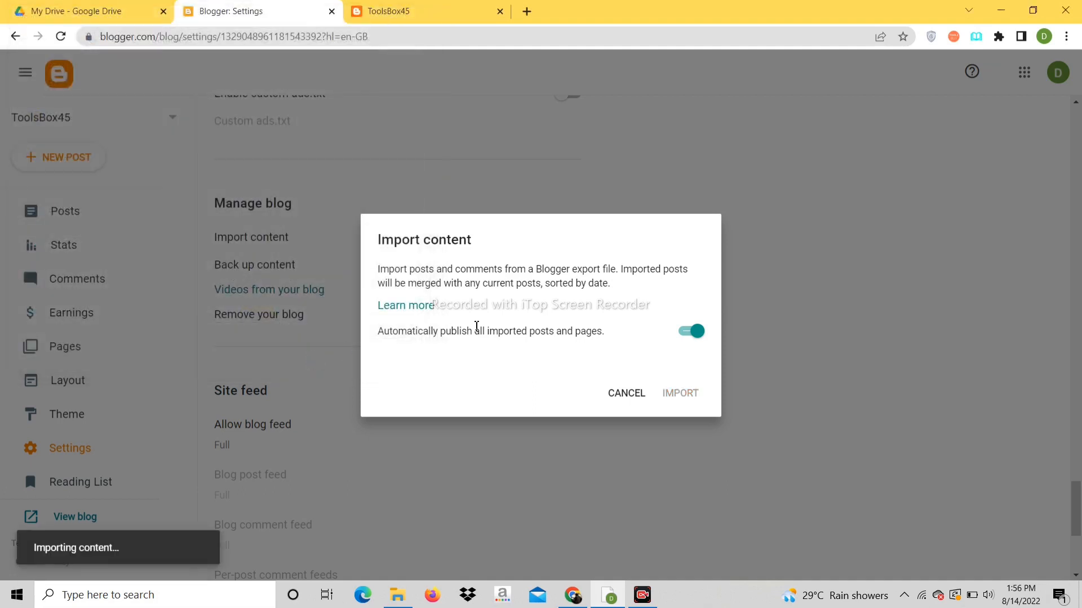
left_click(678, 392)
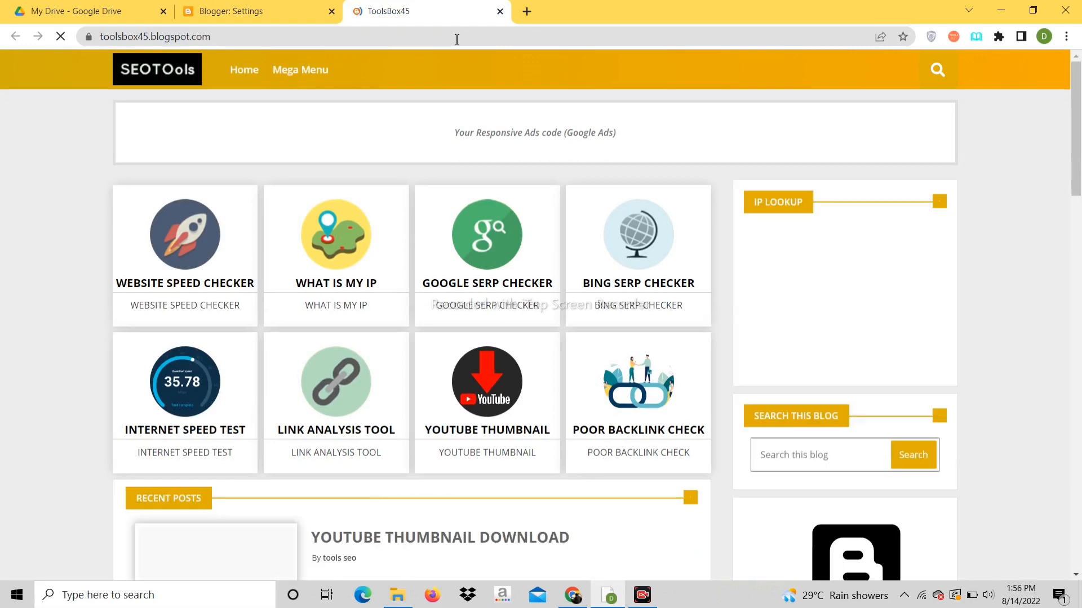
scroll("down", 3)
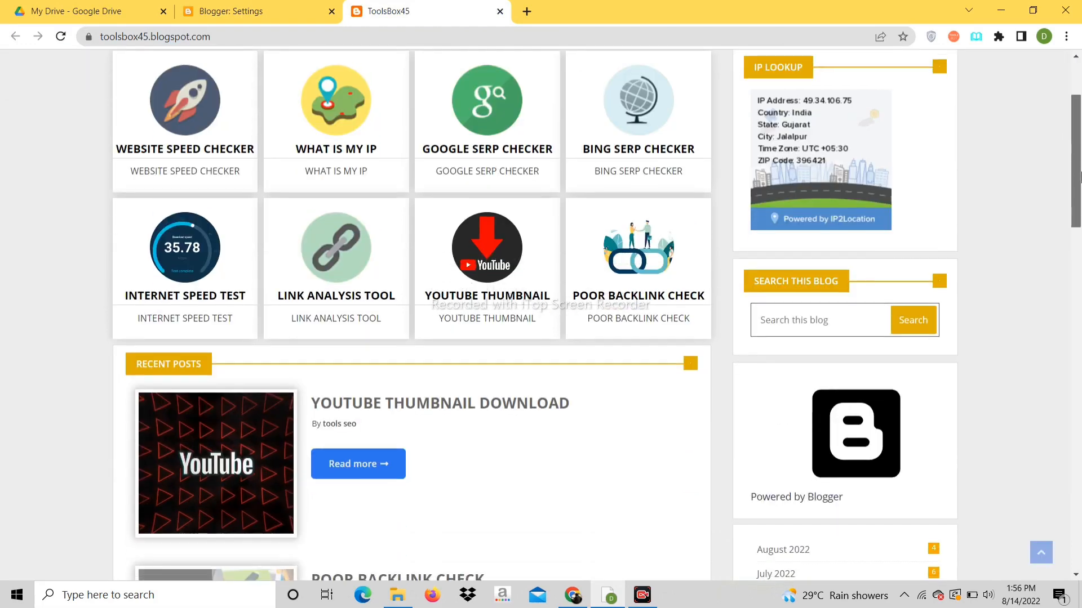
scroll("down", 3)
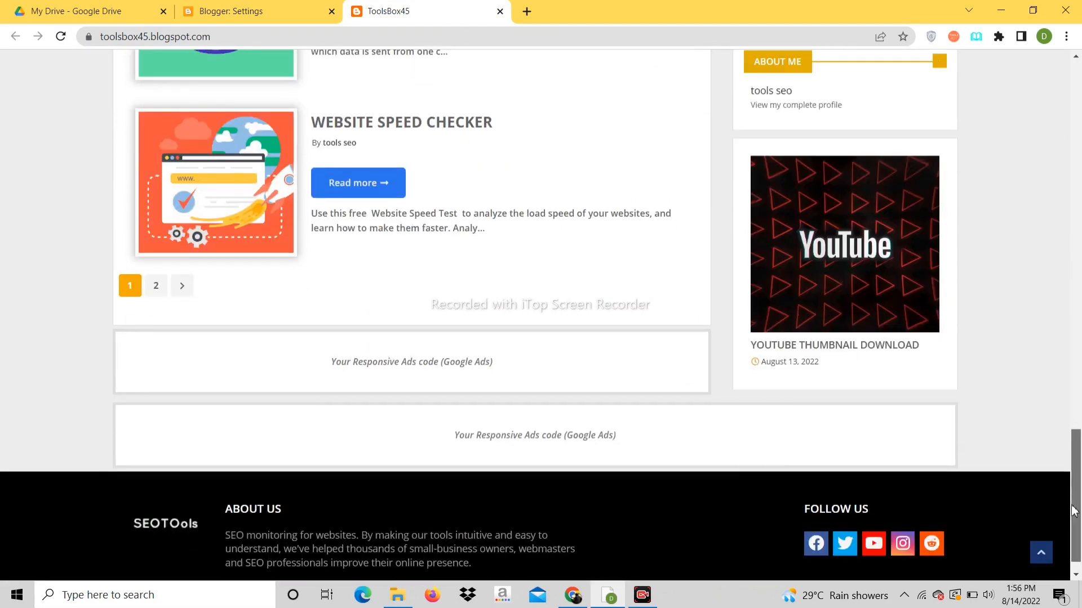
scroll("up", 3)
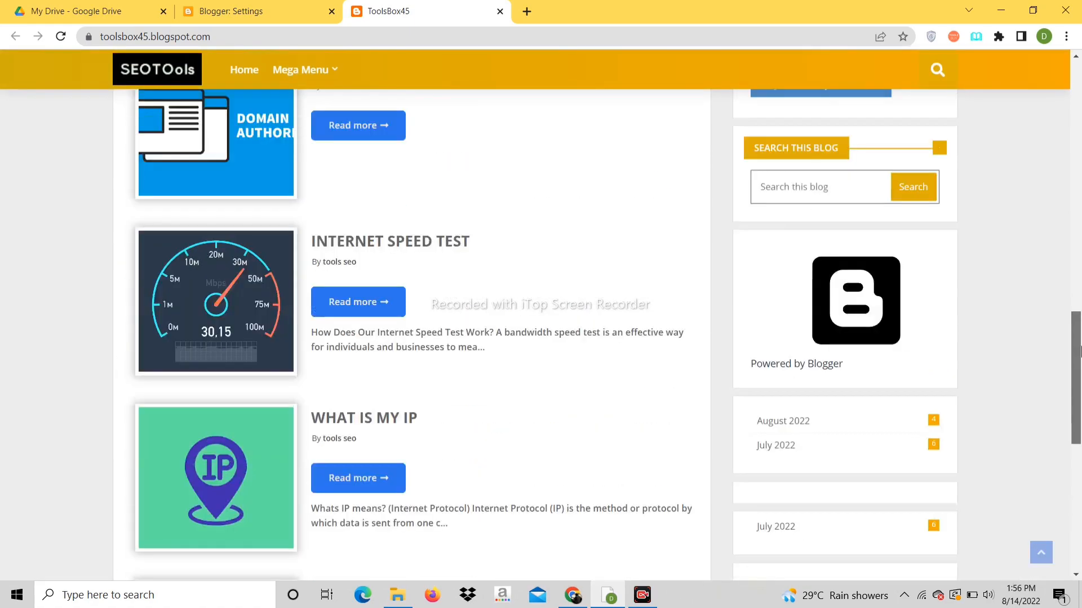
scroll("up", 3)
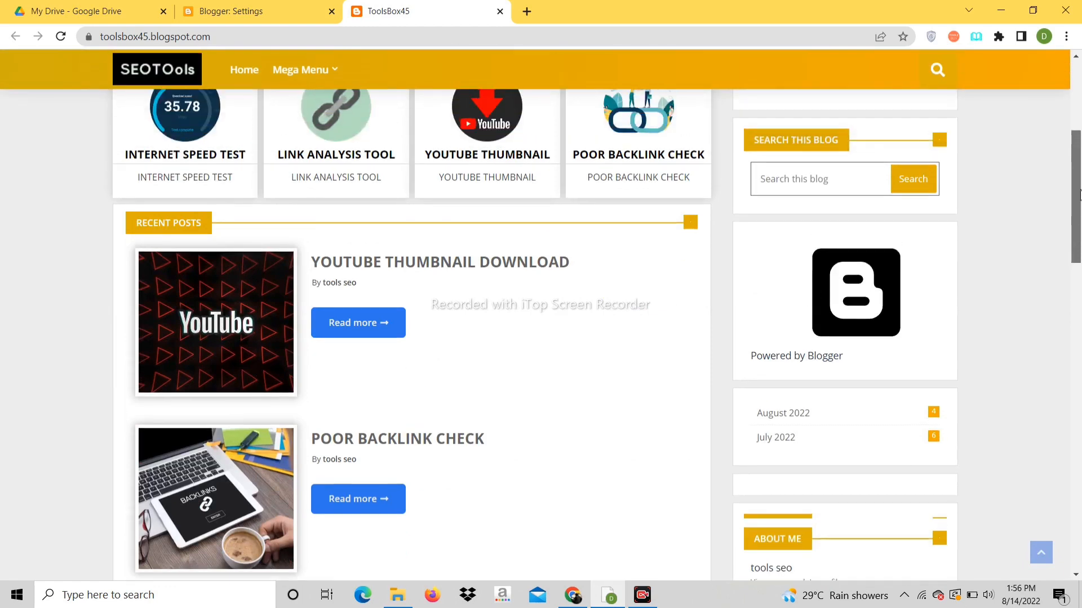
scroll("up", 3)
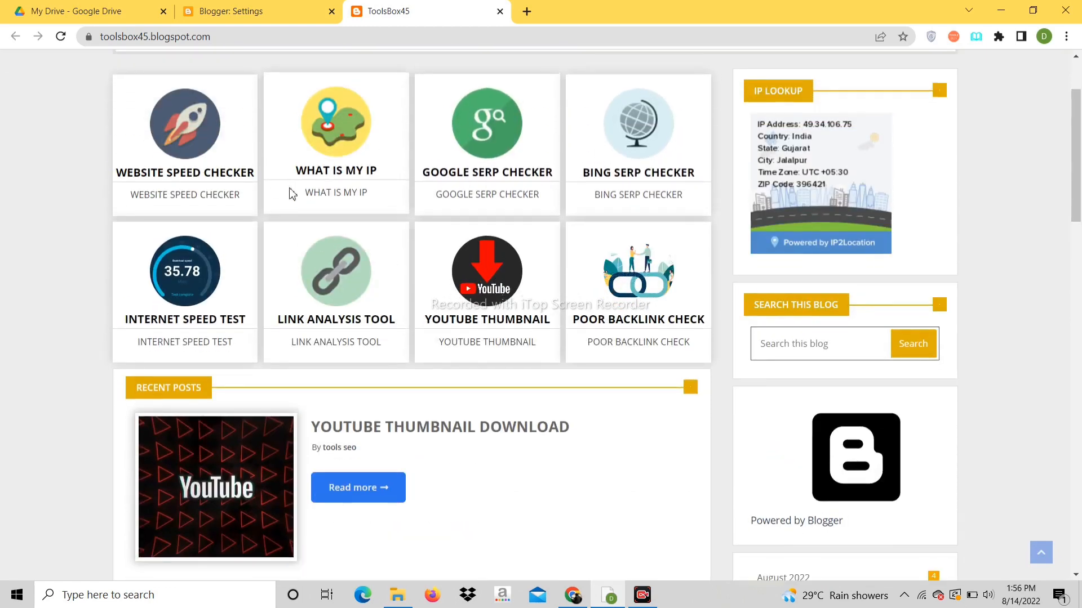
mouse_move(607, 323)
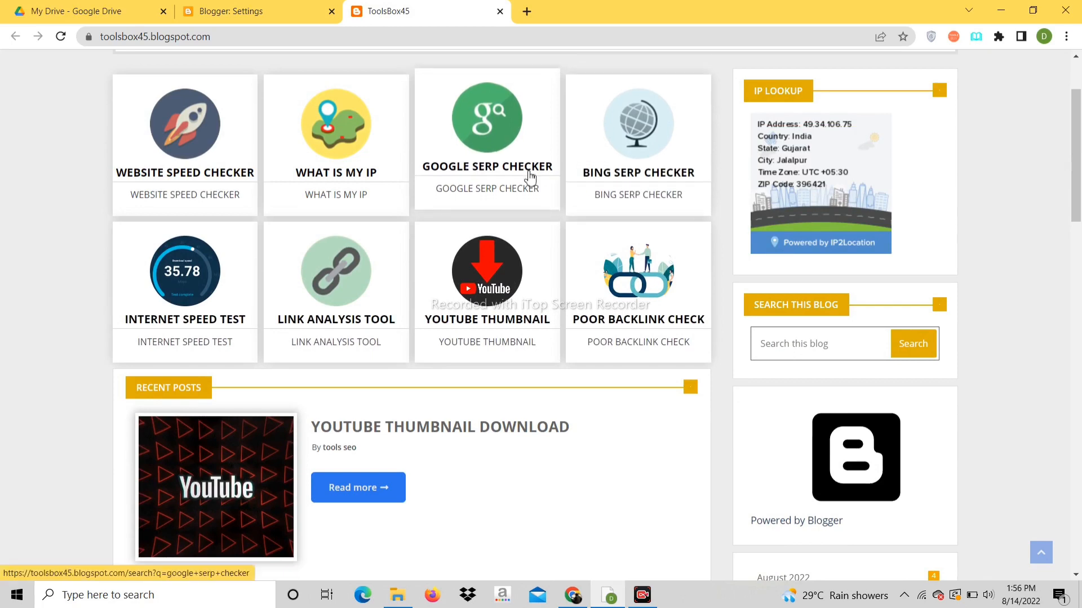
Step: View the Google SERP Checker post and scroll through its tool form and related posts
left_click(487, 173)
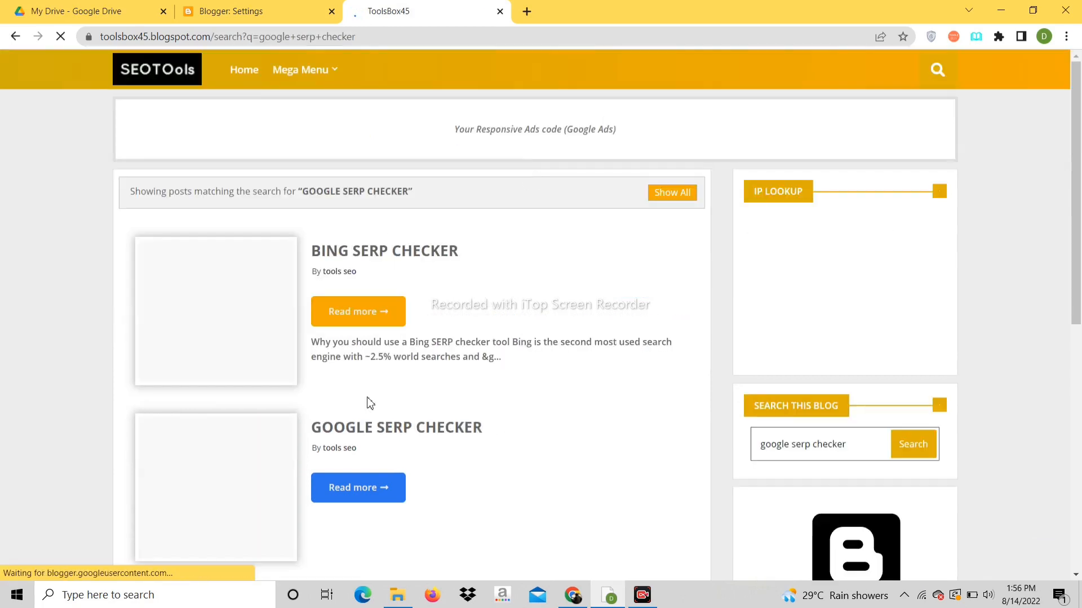
left_click(357, 488)
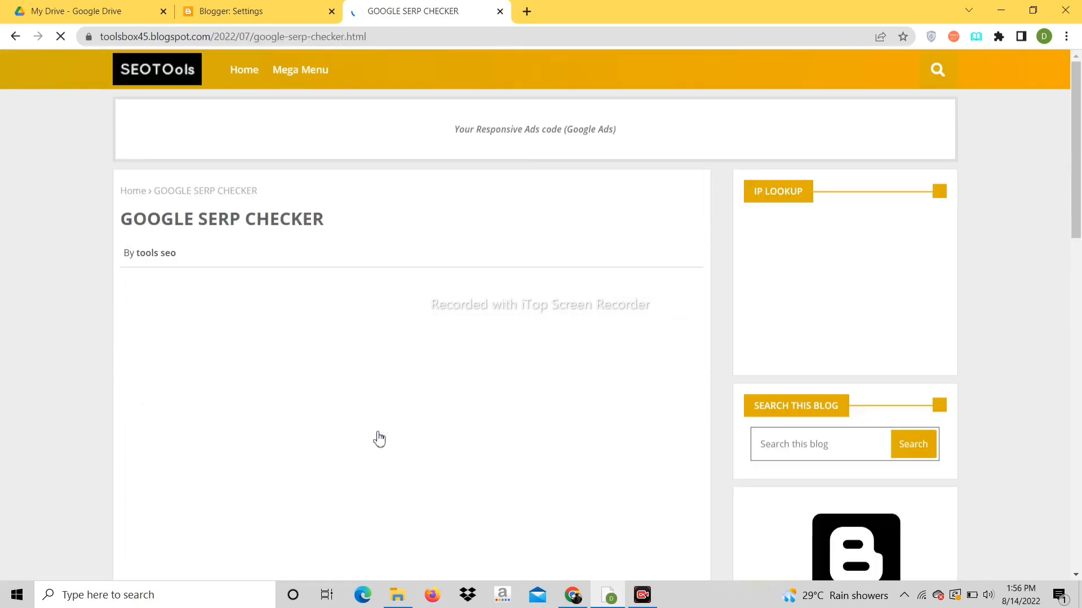
scroll("down", 3)
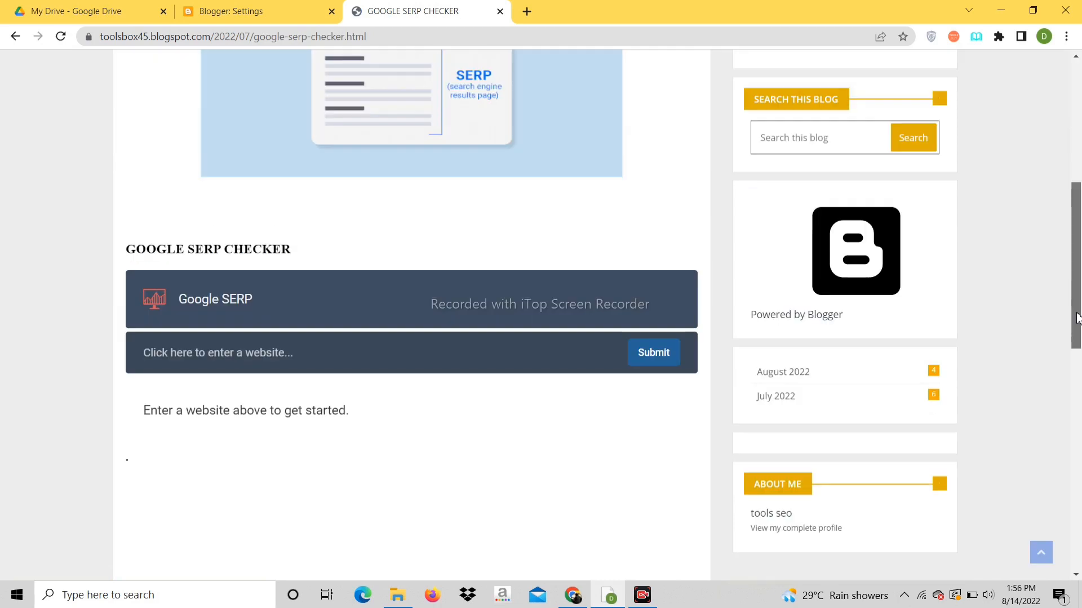
scroll("down", 3)
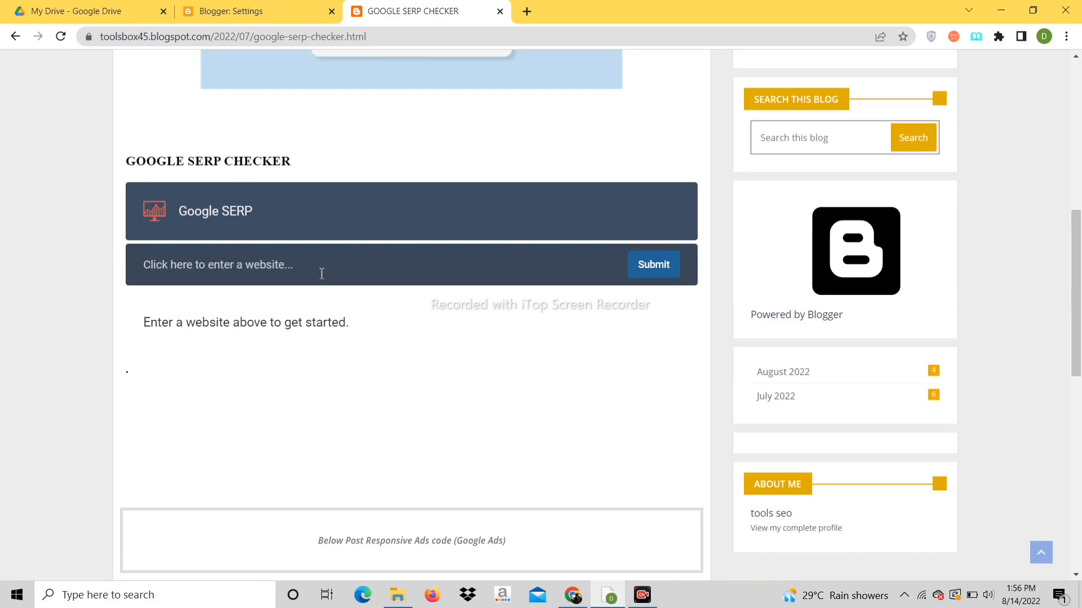
mouse_move(302, 167)
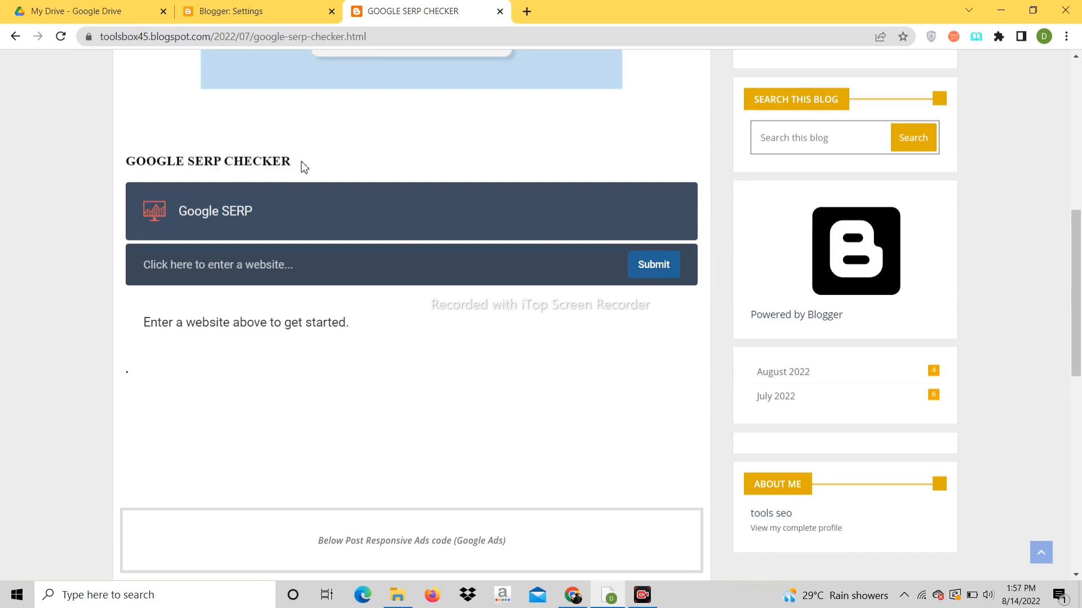
scroll("down", 3)
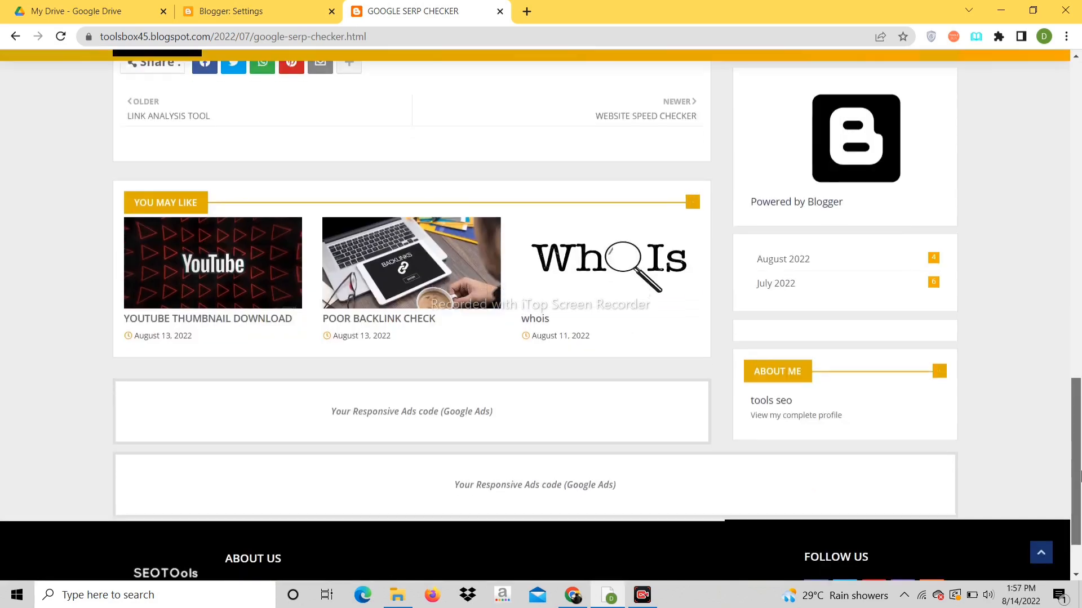
scroll("up", 3)
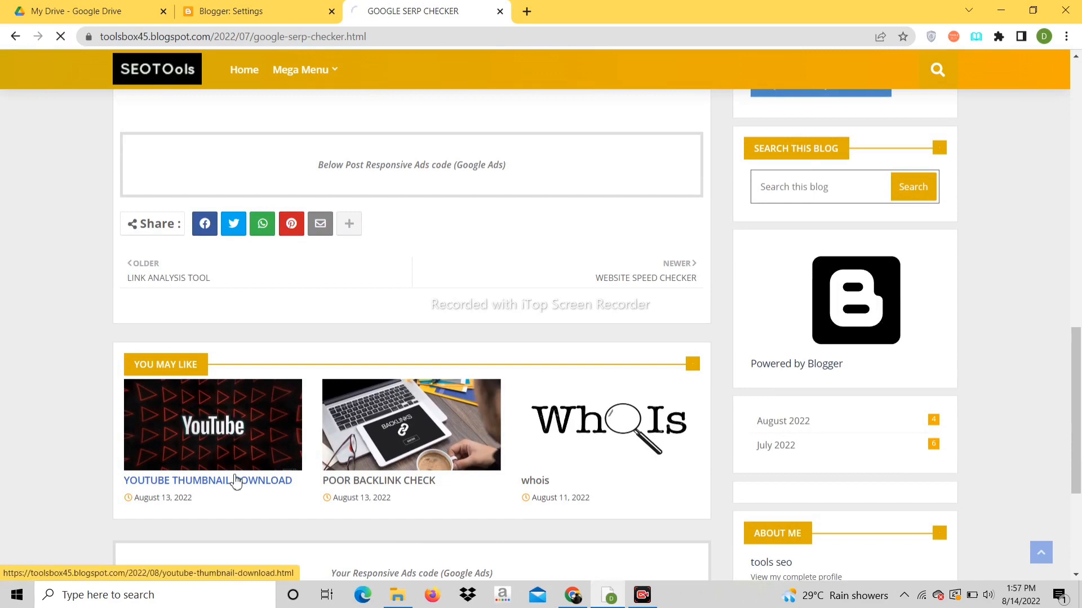
Step: View the YouTube Thumbnail Download post from You May Like and scroll through it
left_click(208, 480)
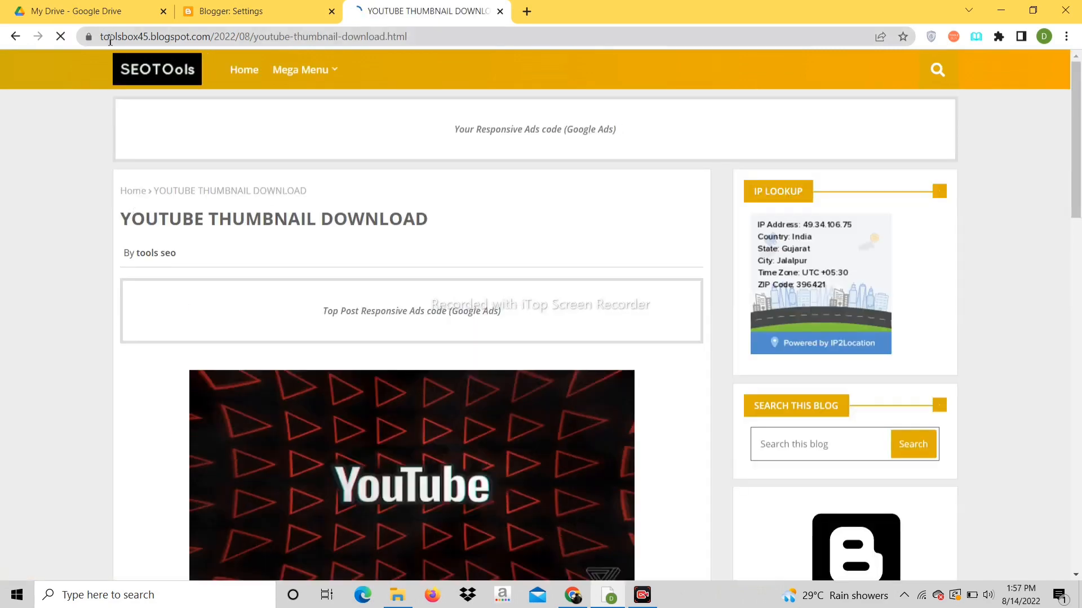
scroll("down", 3)
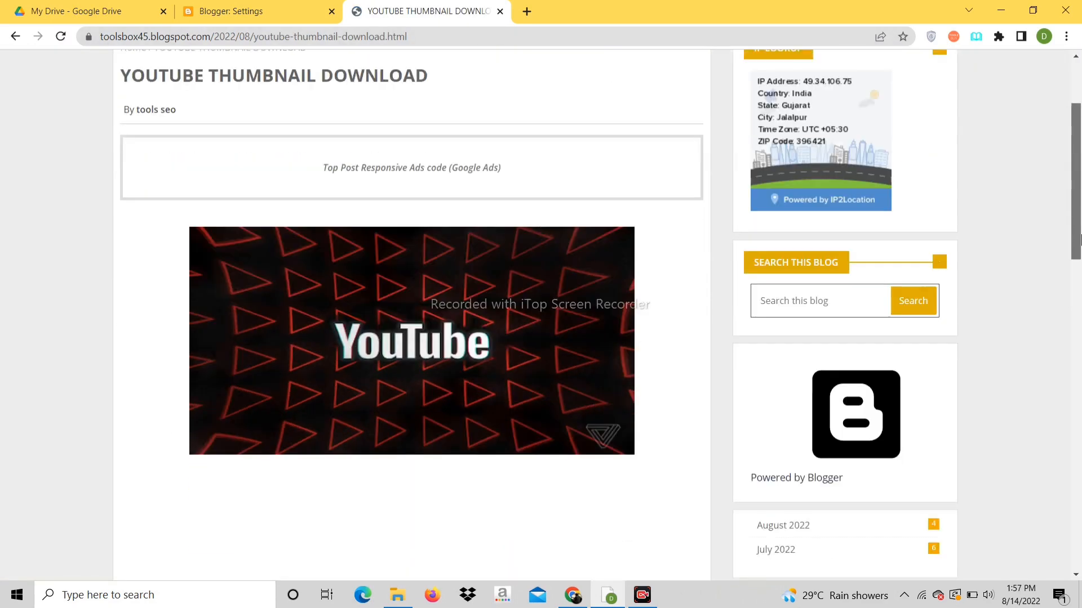
scroll("down", 3)
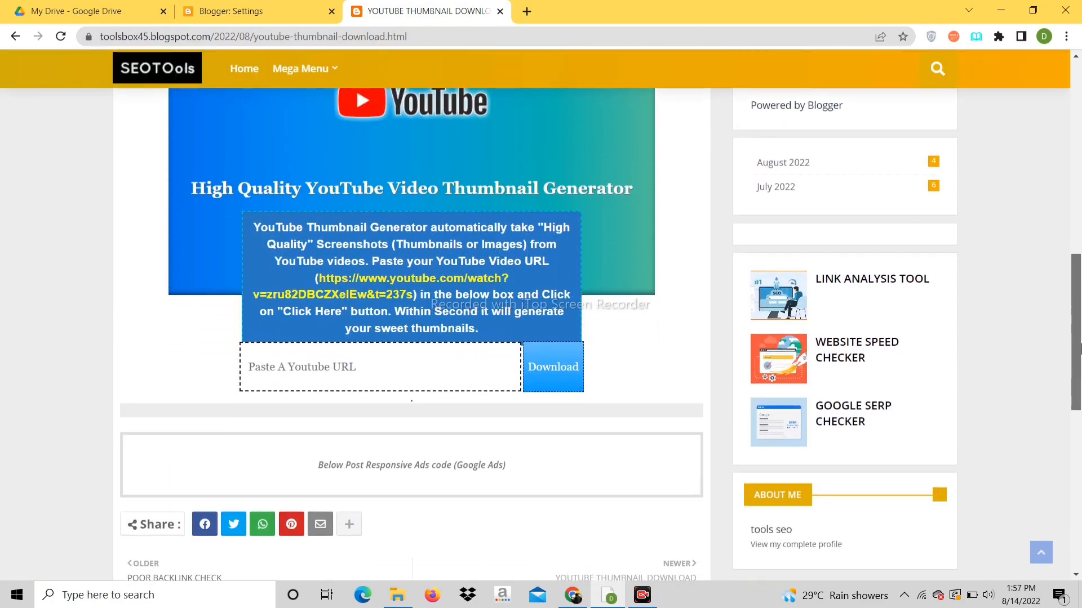
scroll("up", 3)
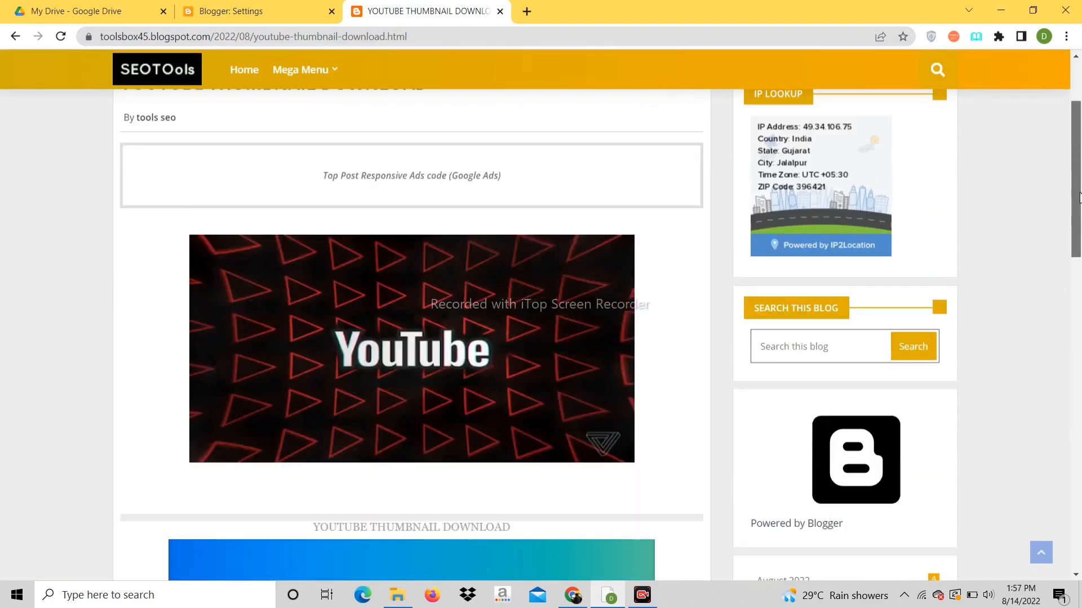